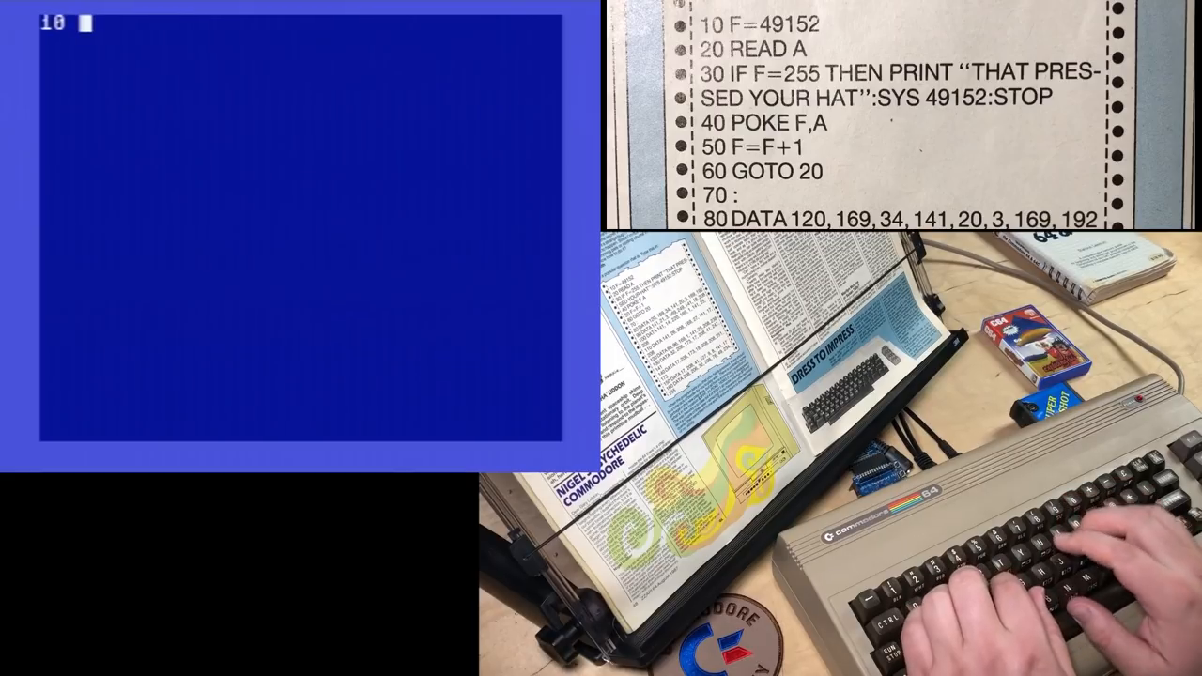
Enter lines 10–70: F=49152, the 'THAT PRESSED YOU…' message, and the READ/POKE/F=F+1 loop
text(F=)
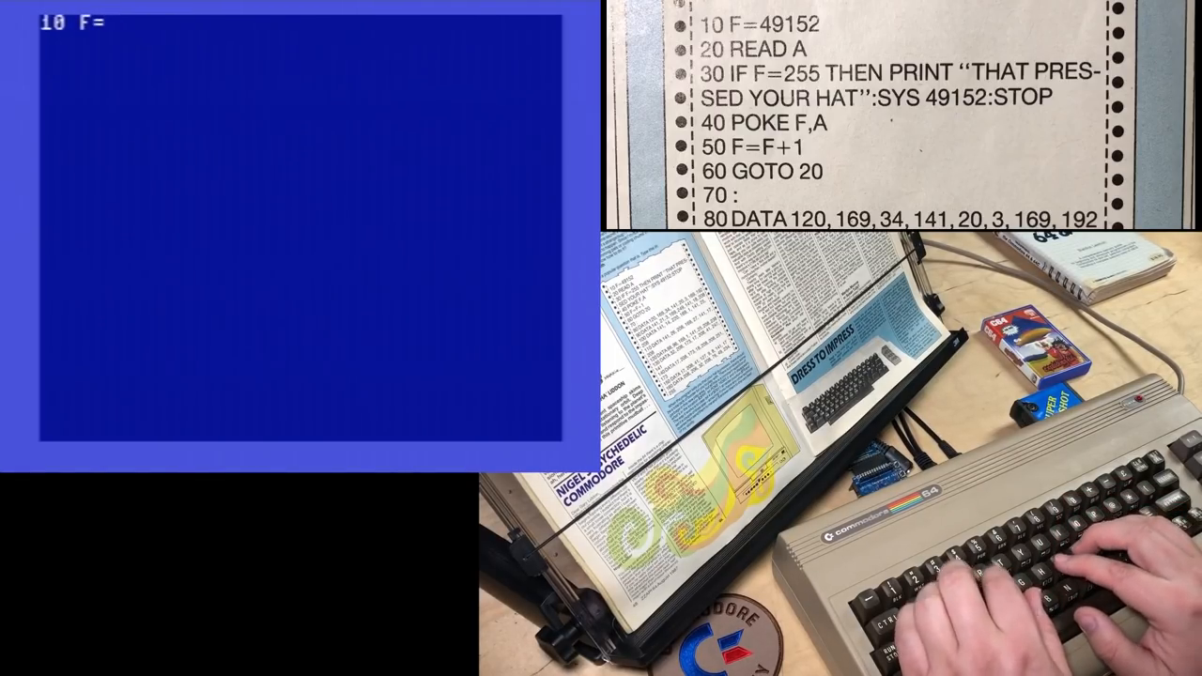
text(49152)
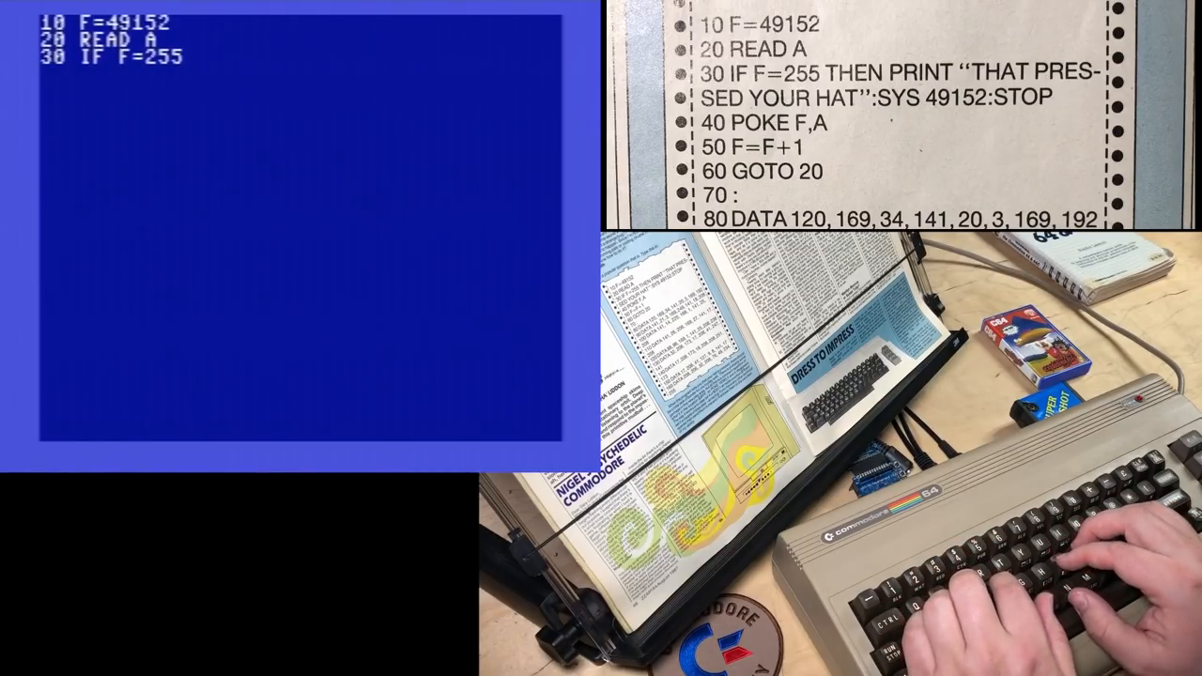
text(THEN ?")
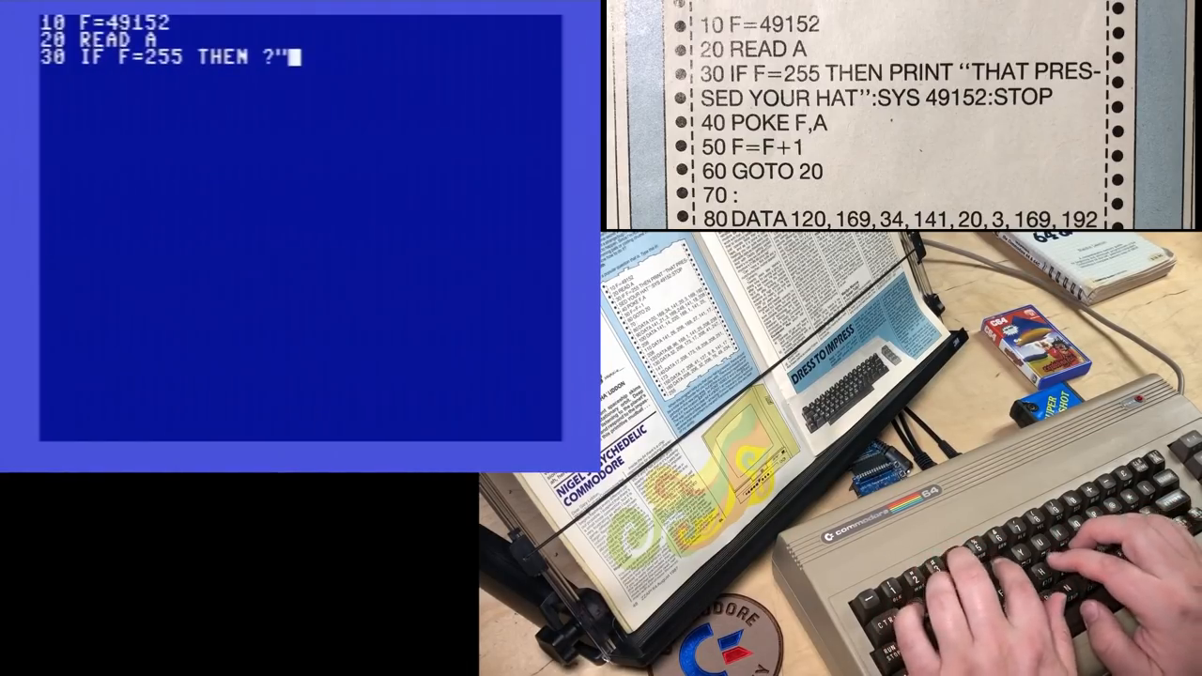
text(THAT PRESSED YOUR HAT":SYS 49152:ST)
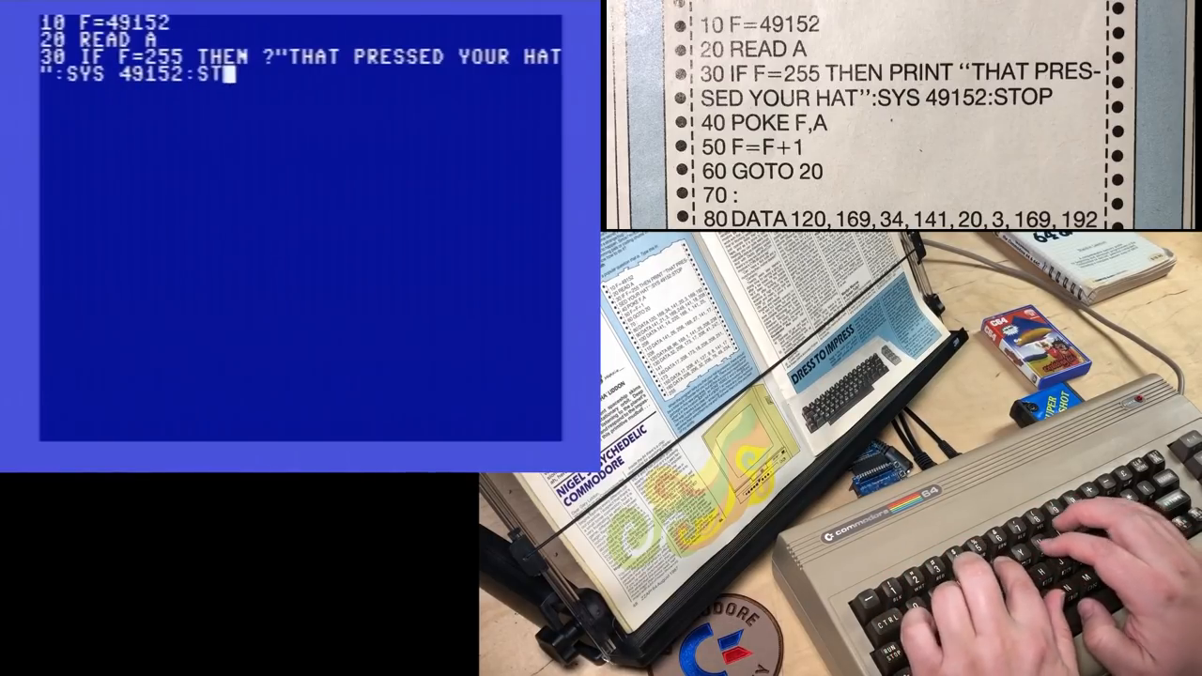
text(OP)
click(301, 91)
text(40 POKE F)
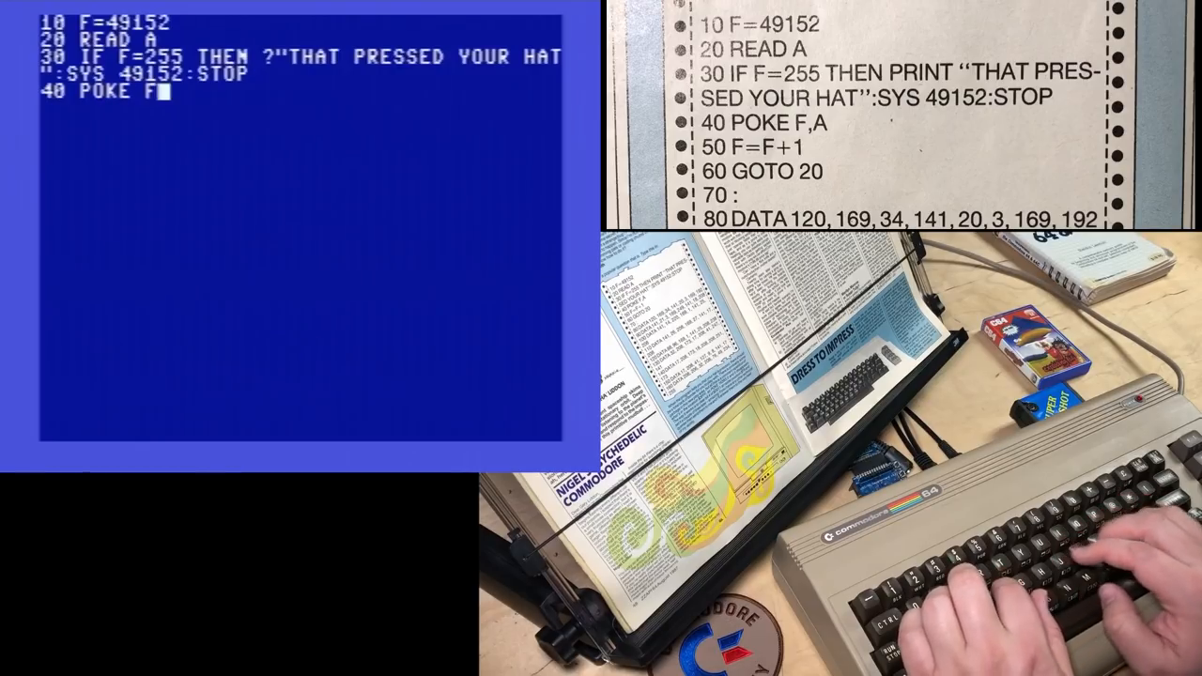
text(,A)
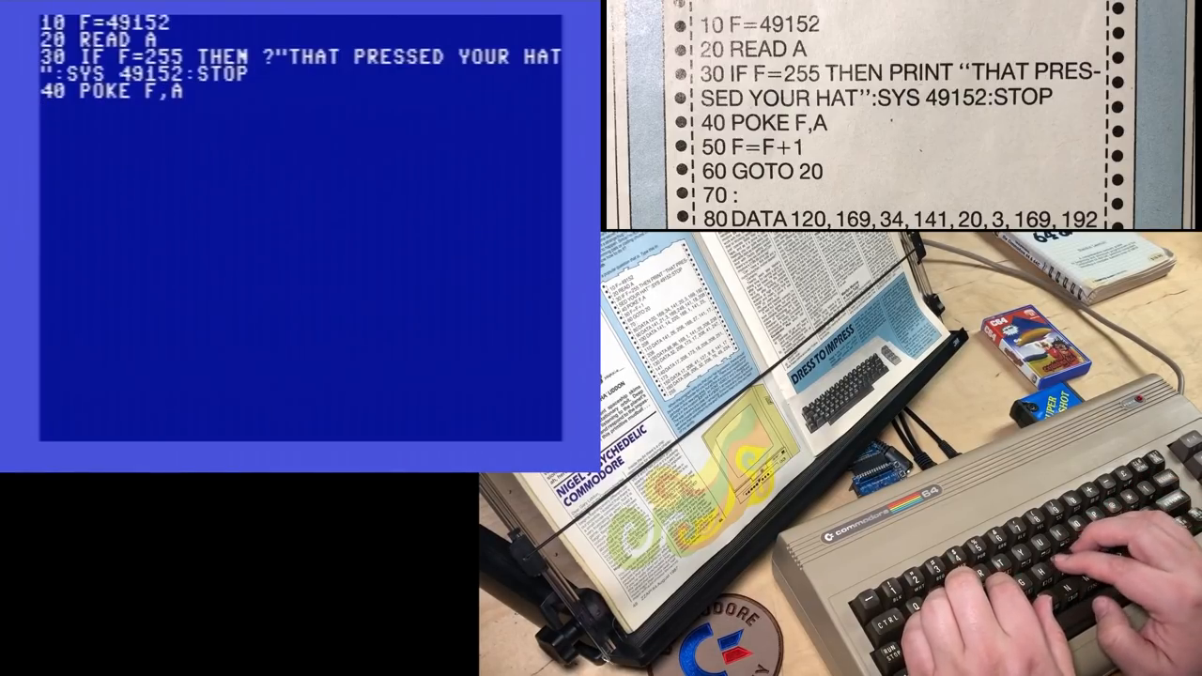
text(50)
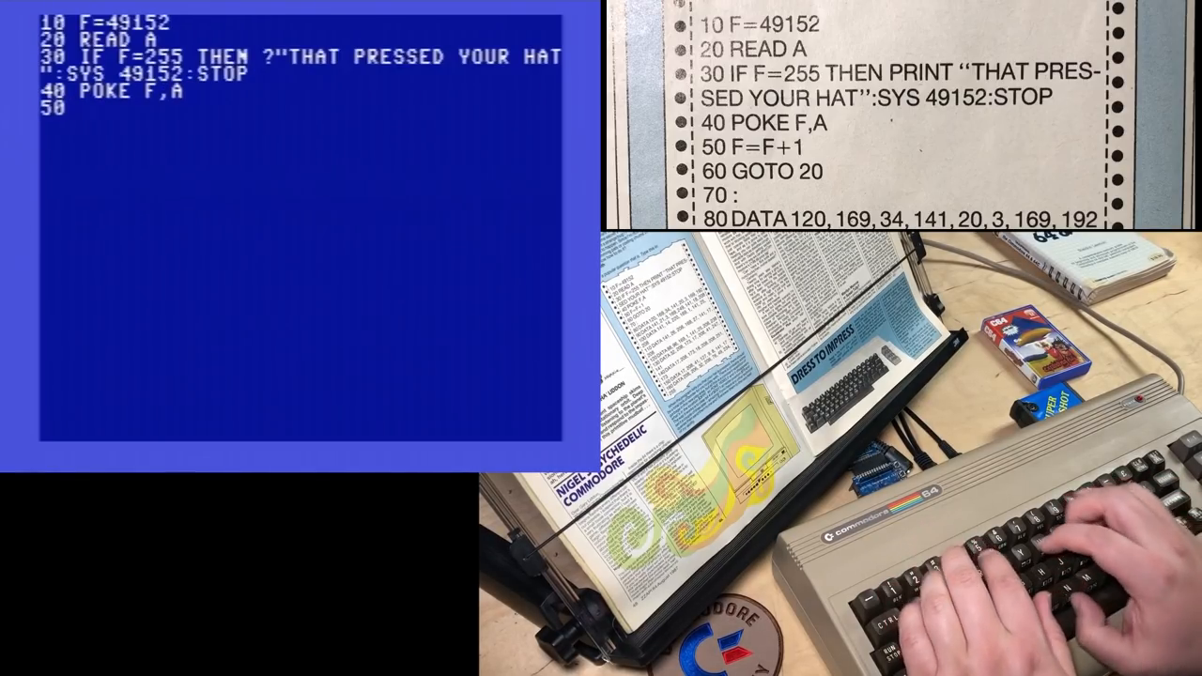
text(F=F+1)
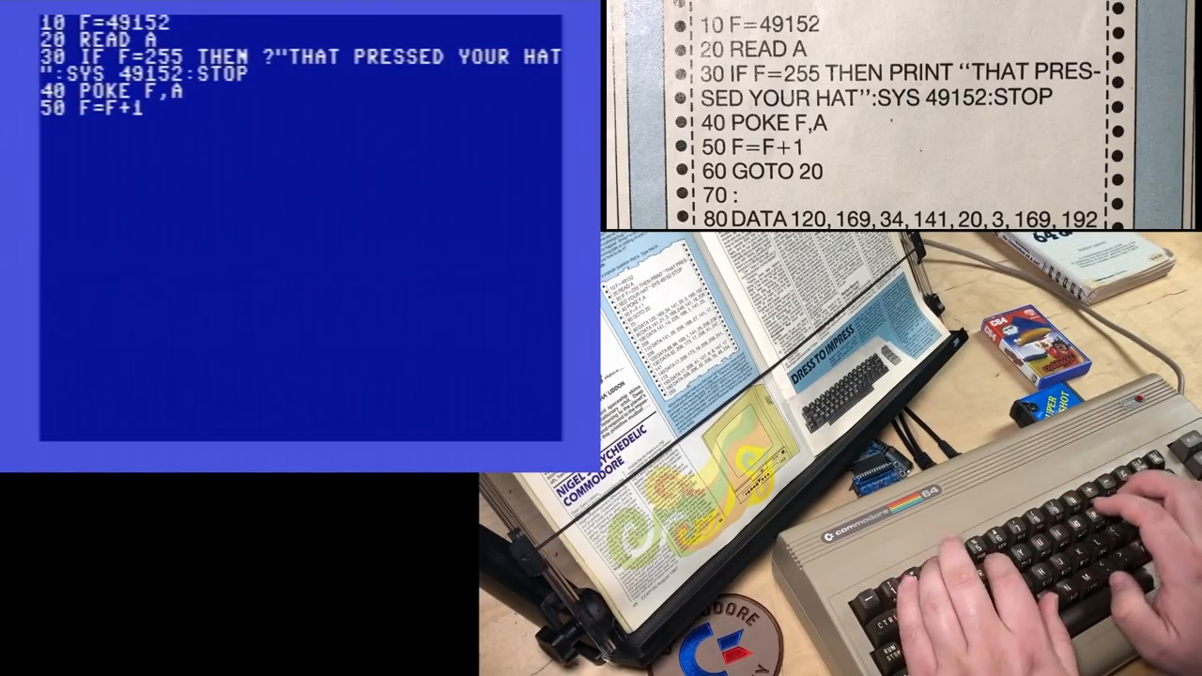
text(60 GOTO 20)
text(70 :)
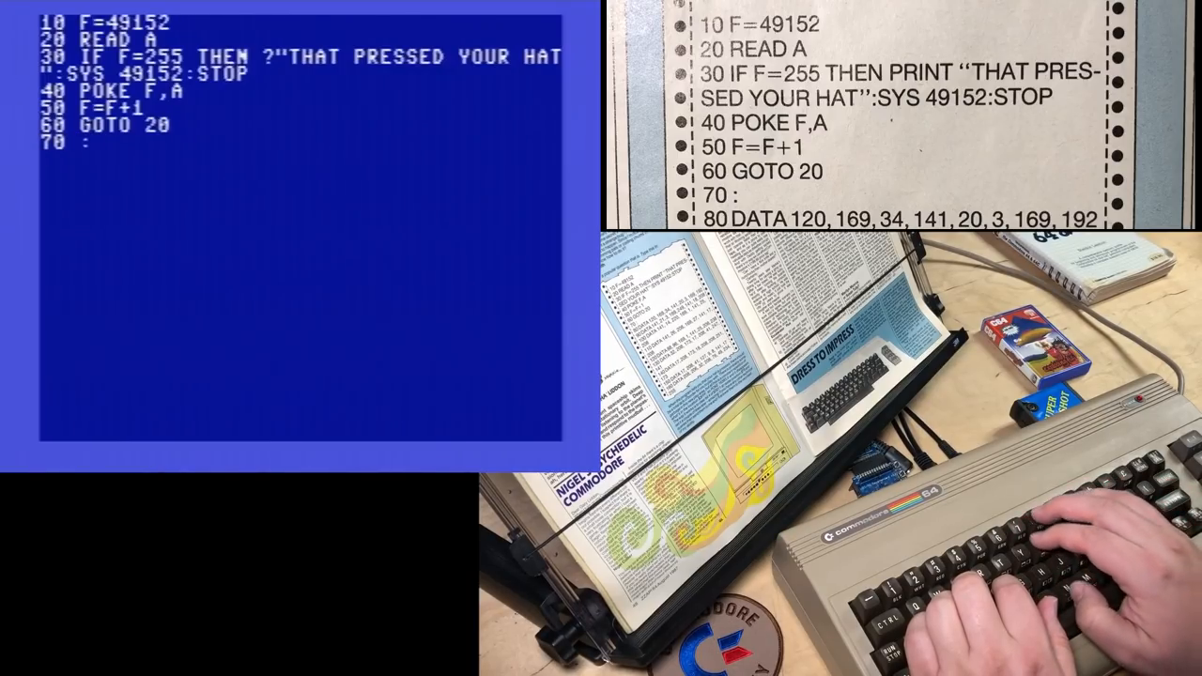
Enter the first machine-code DATA lines, beginning with 80 DATA 120
text(80 DATA 120)
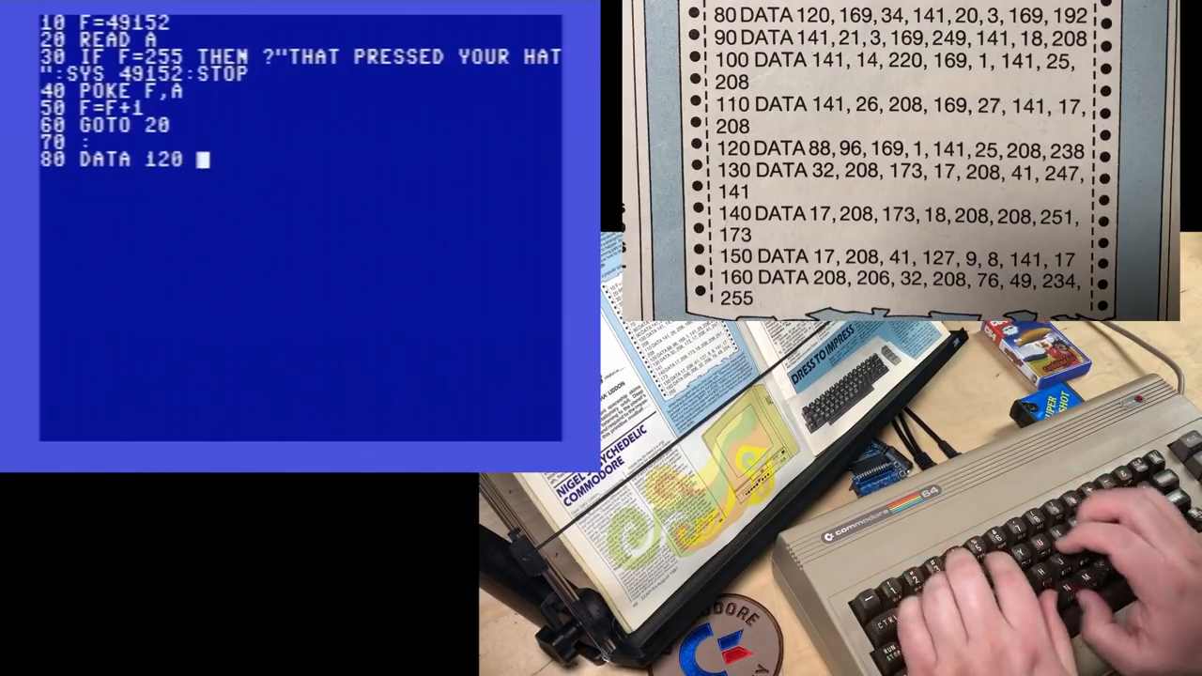
text(,169,34)
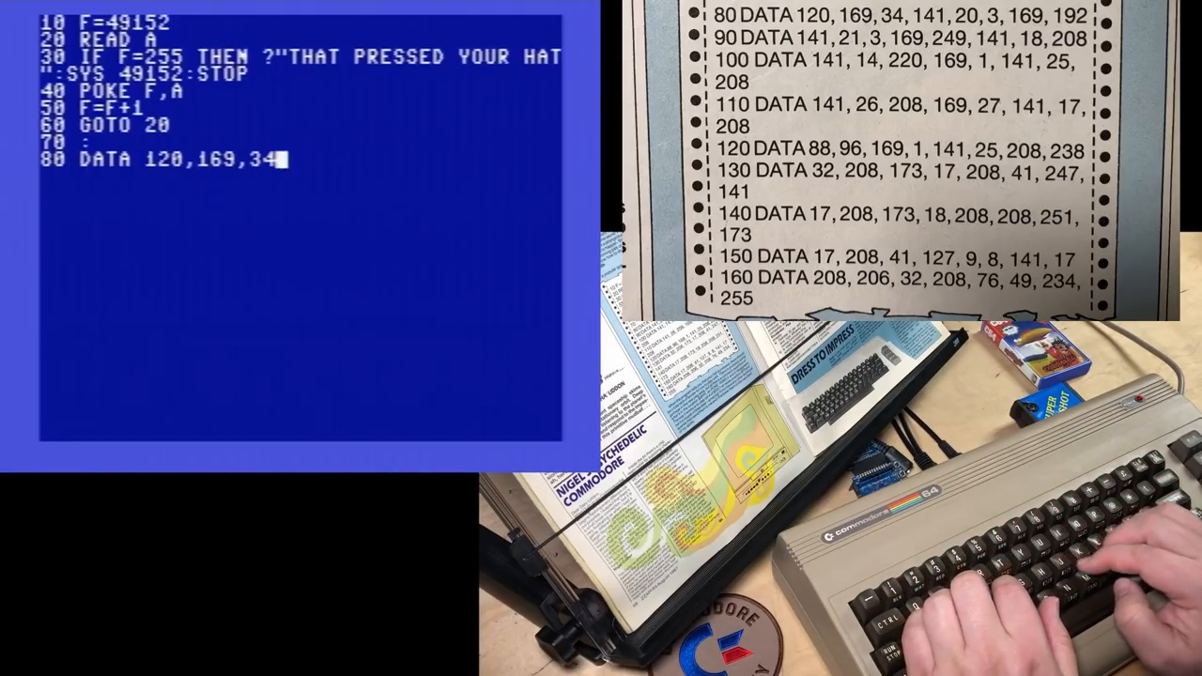
text(,141,20,)
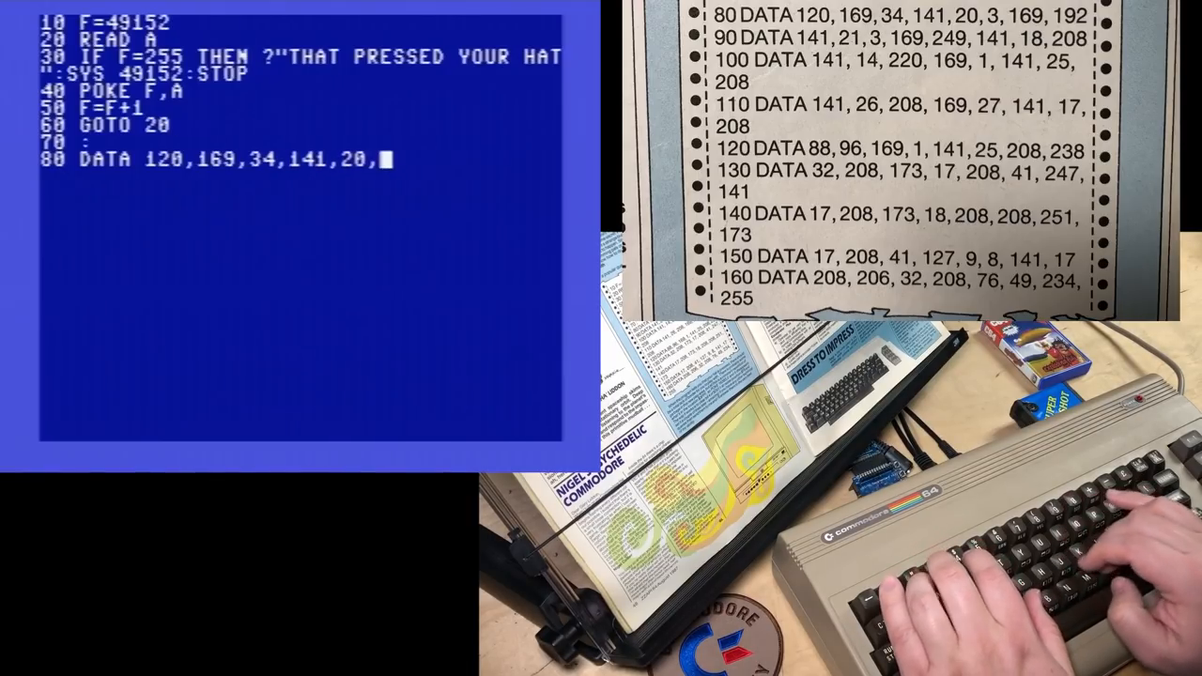
text(3,169,192)
click(301, 177)
text(90 DATA)
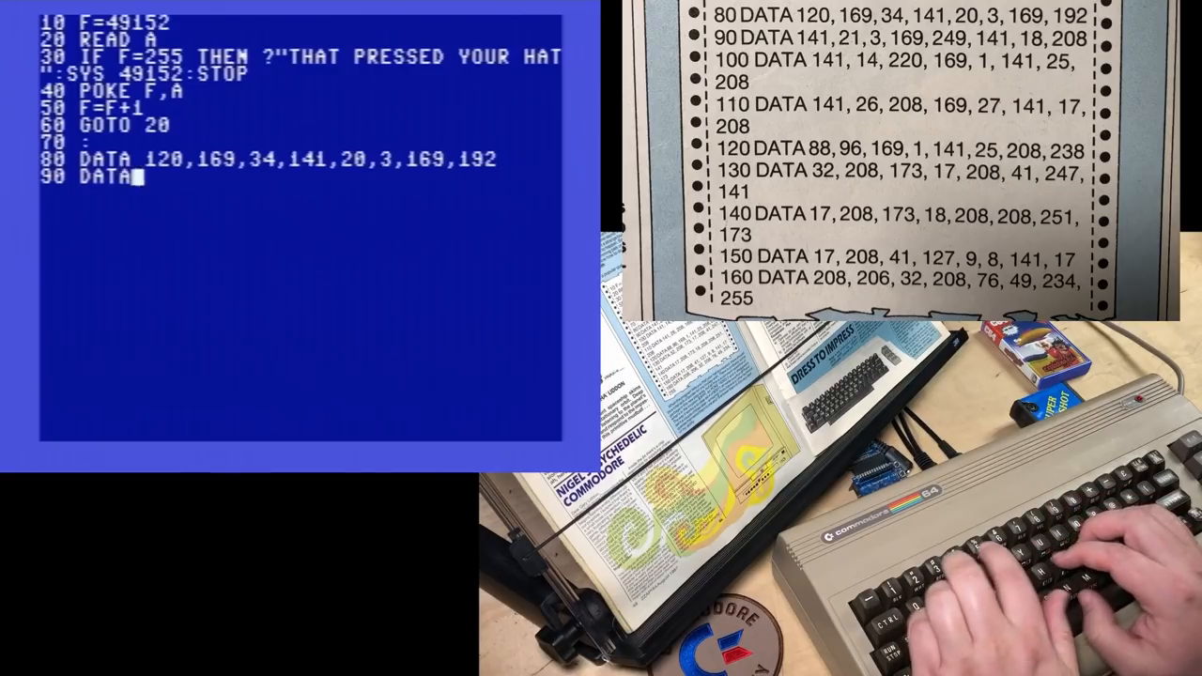
text(141,21)
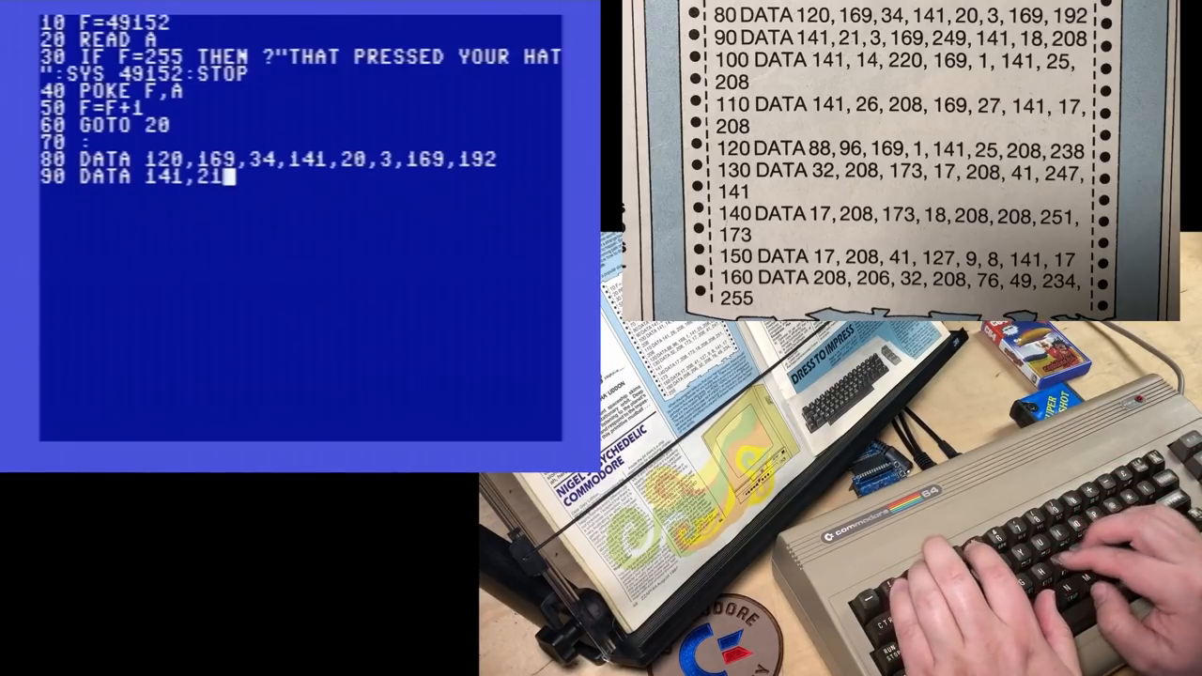
text(,3,169,249,141,18,208)
text(100 DATA 14)
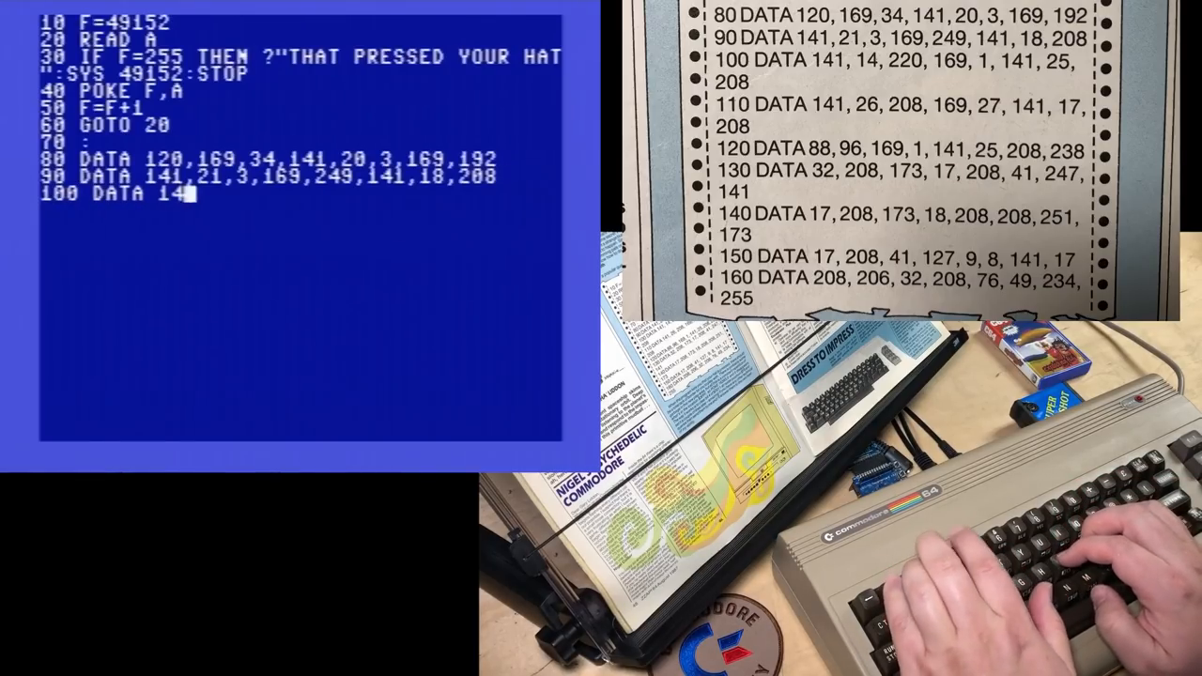
text(1,14)
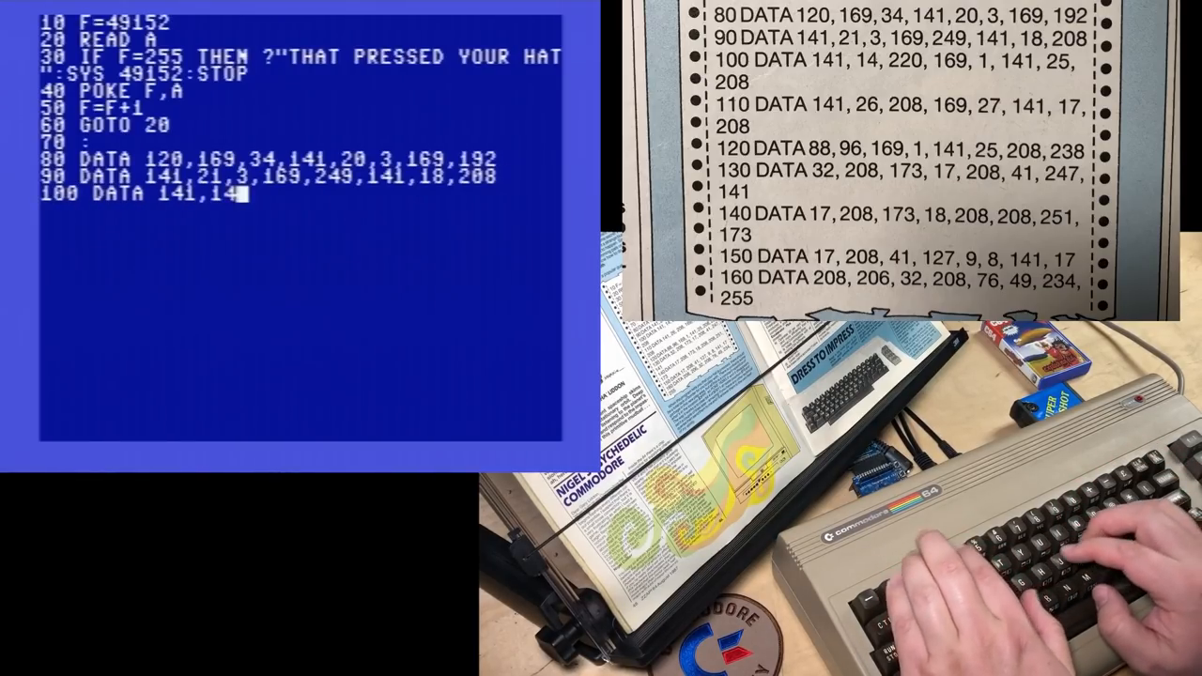
text(220,169,1,141,25,208)
text(110 DATA ←)
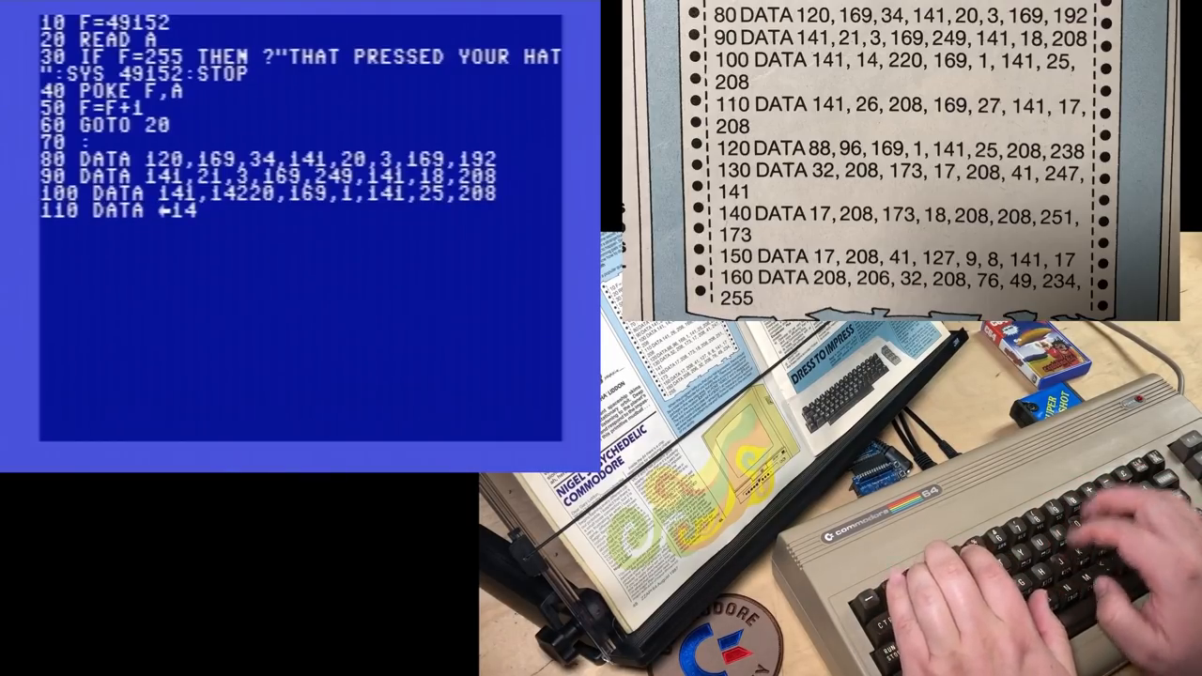
text(141,)
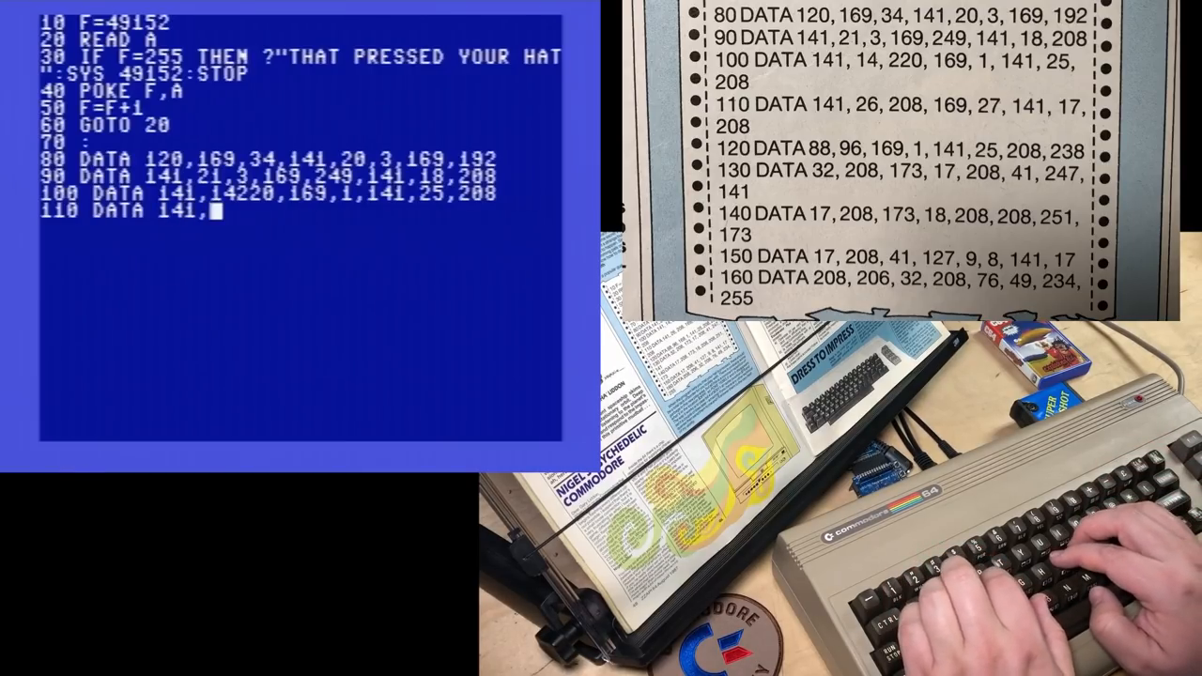
text(26,208,16)
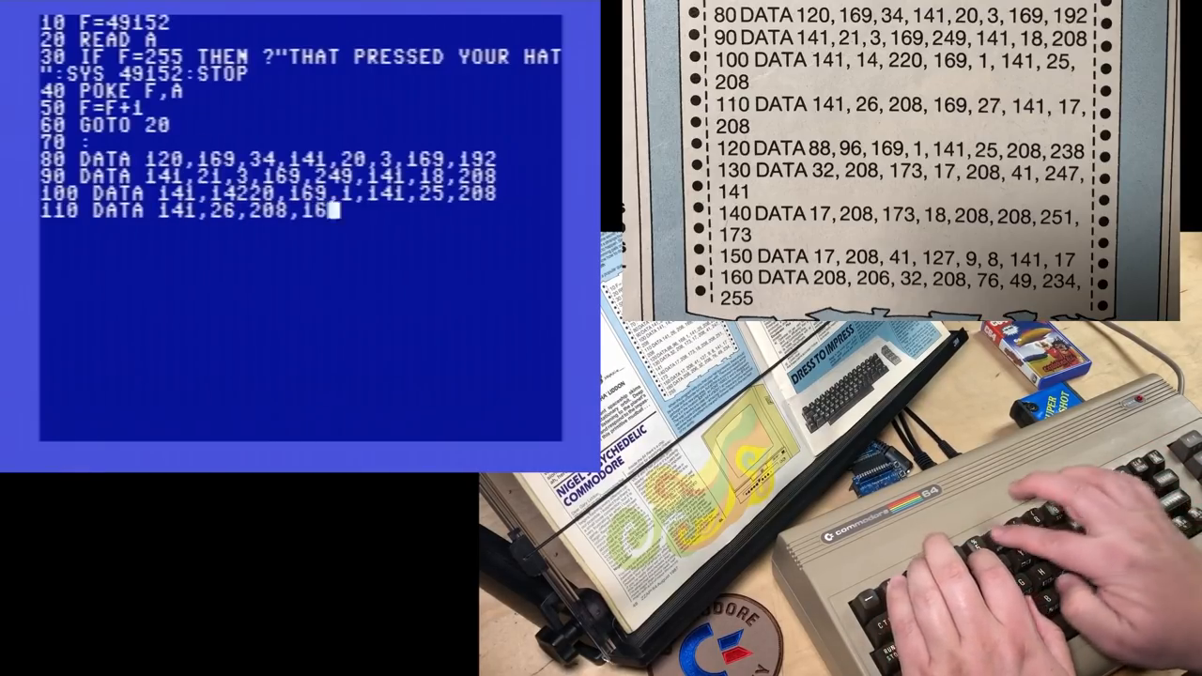
text(9,27,141,17,)
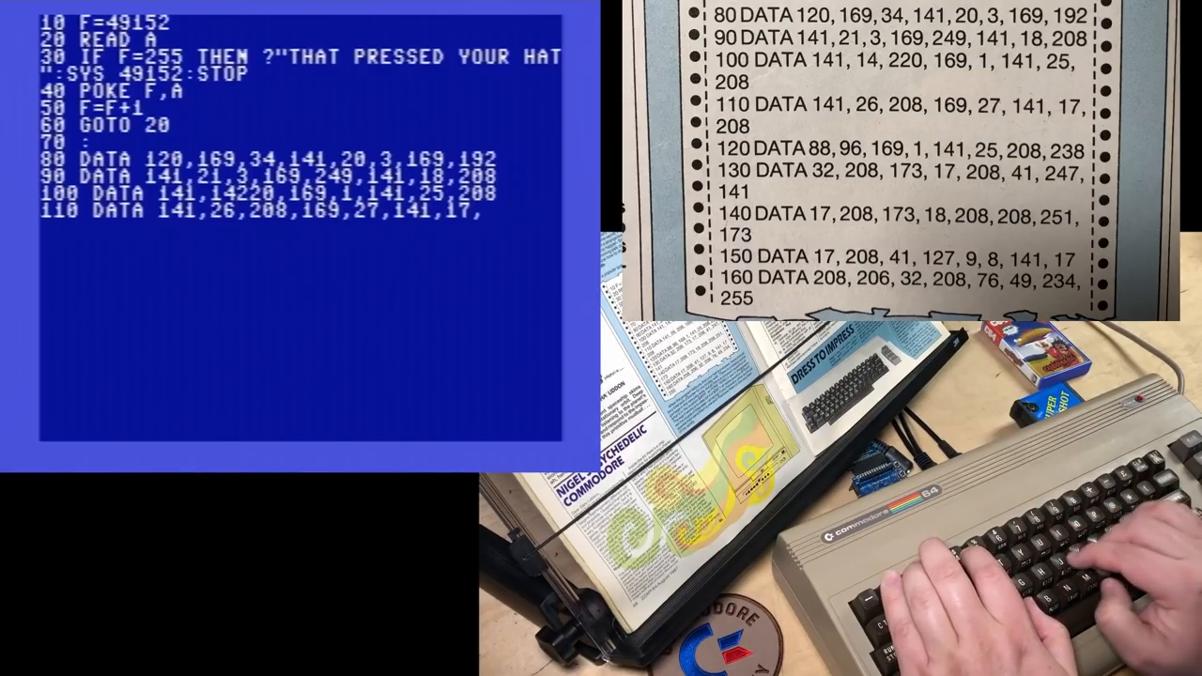
Enter DATA lines 120 and 130 of the listing
text(120 DATA)
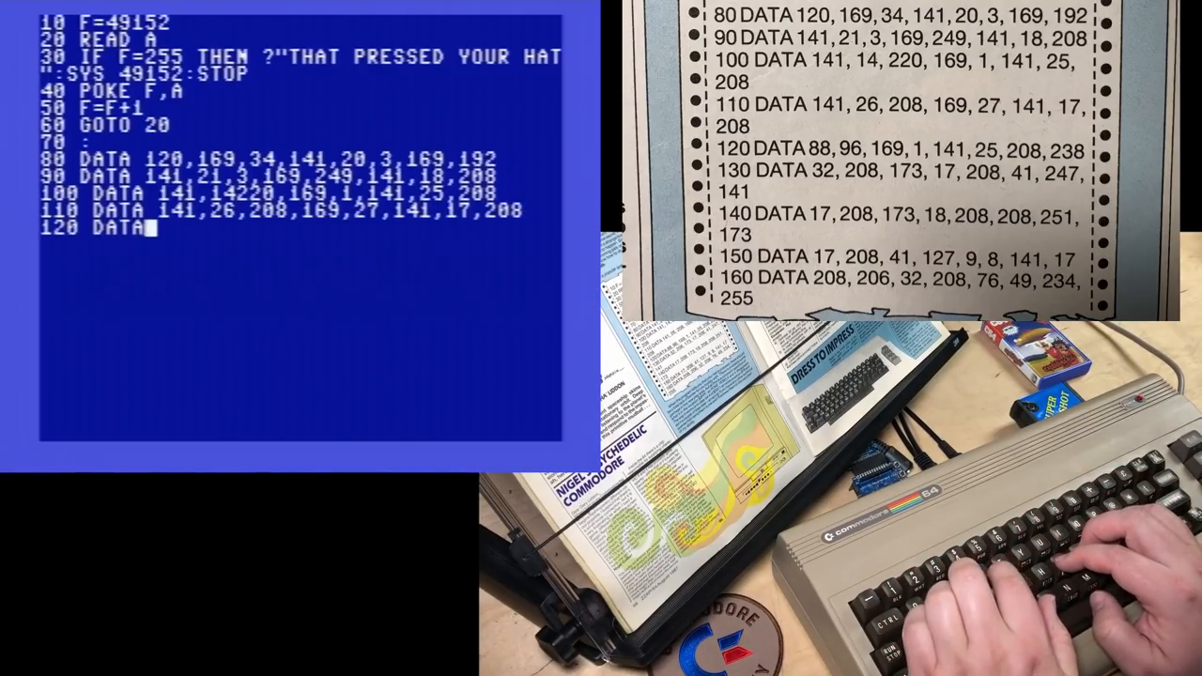
text(88,9)
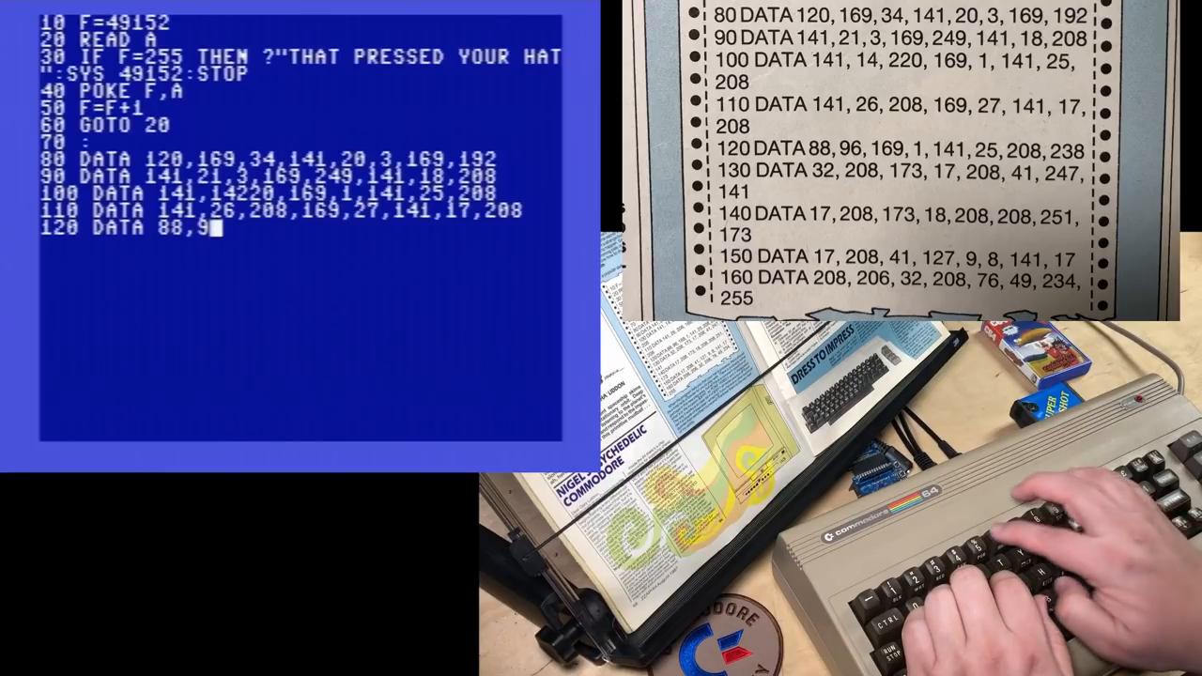
text(6,169,1,)
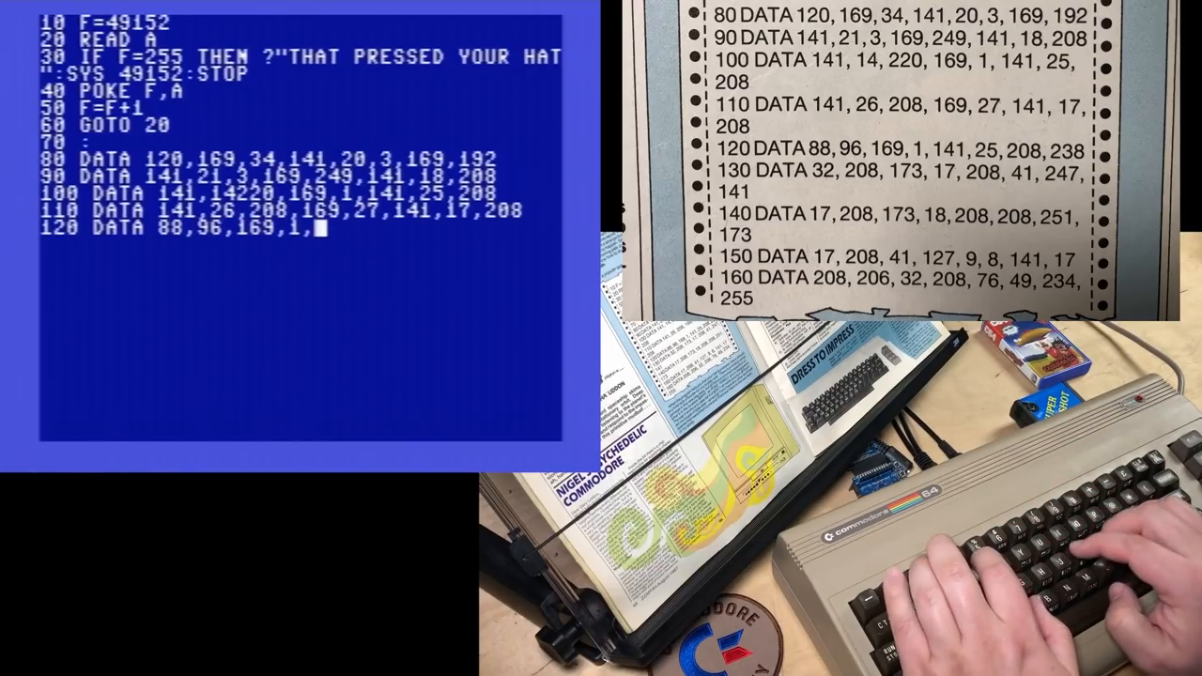
text(1,141)
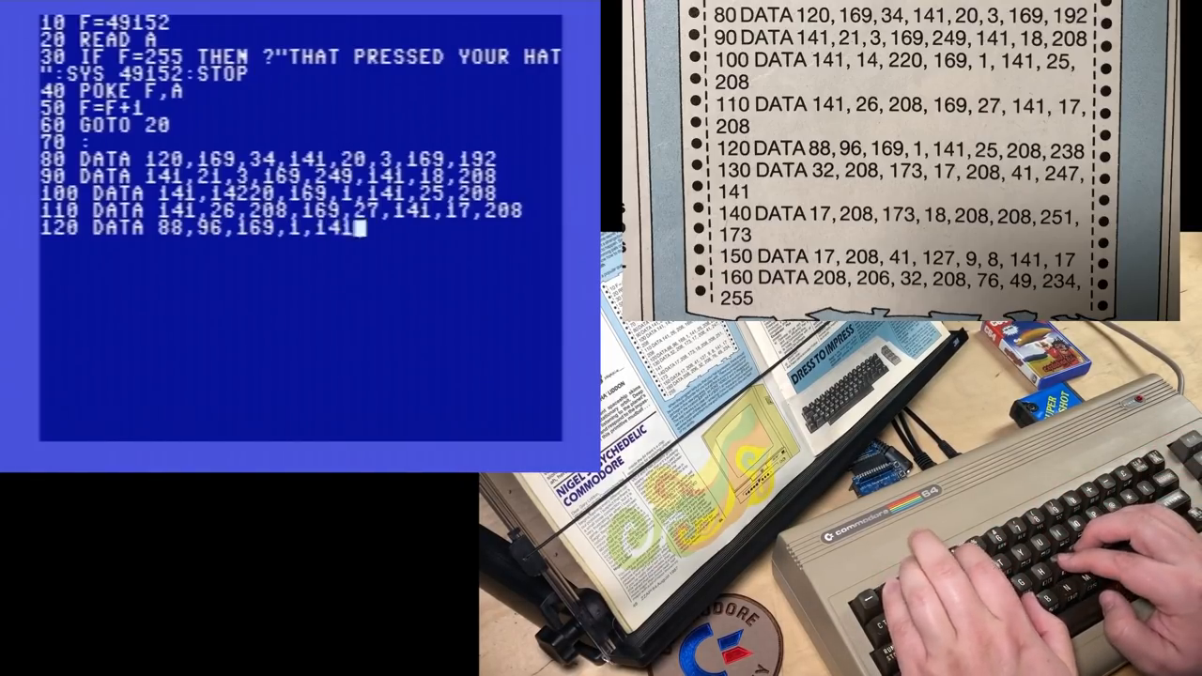
text(25,208,238)
click(301, 245)
text(1)
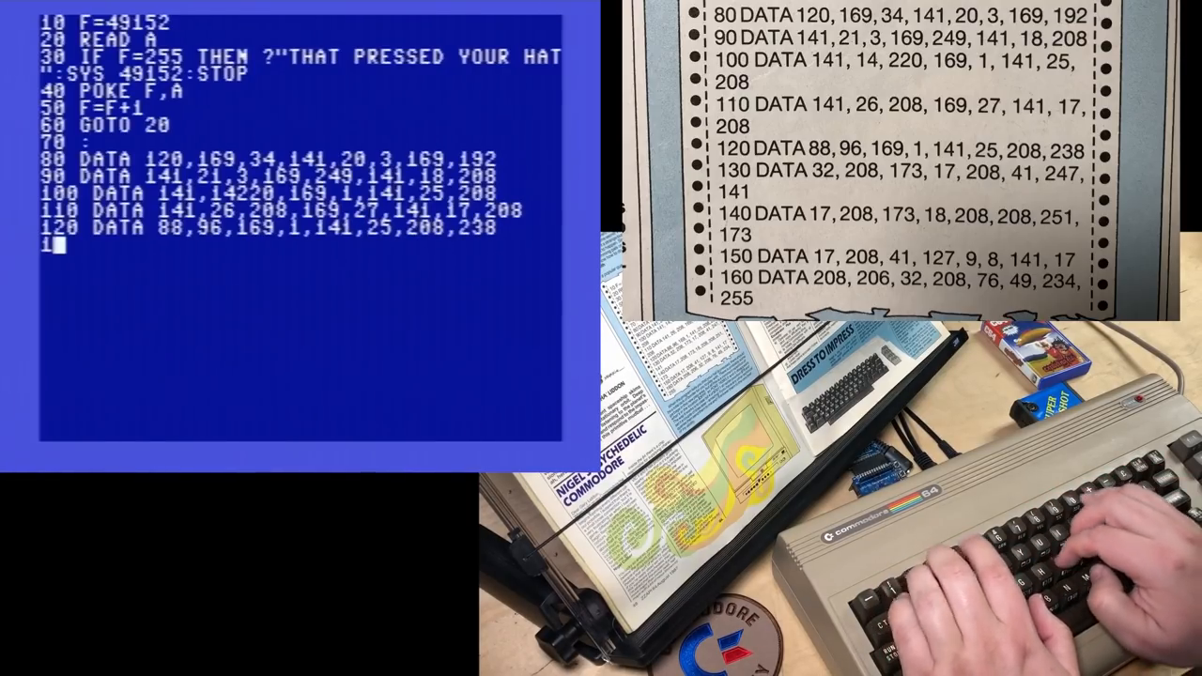
text(30 DATA)
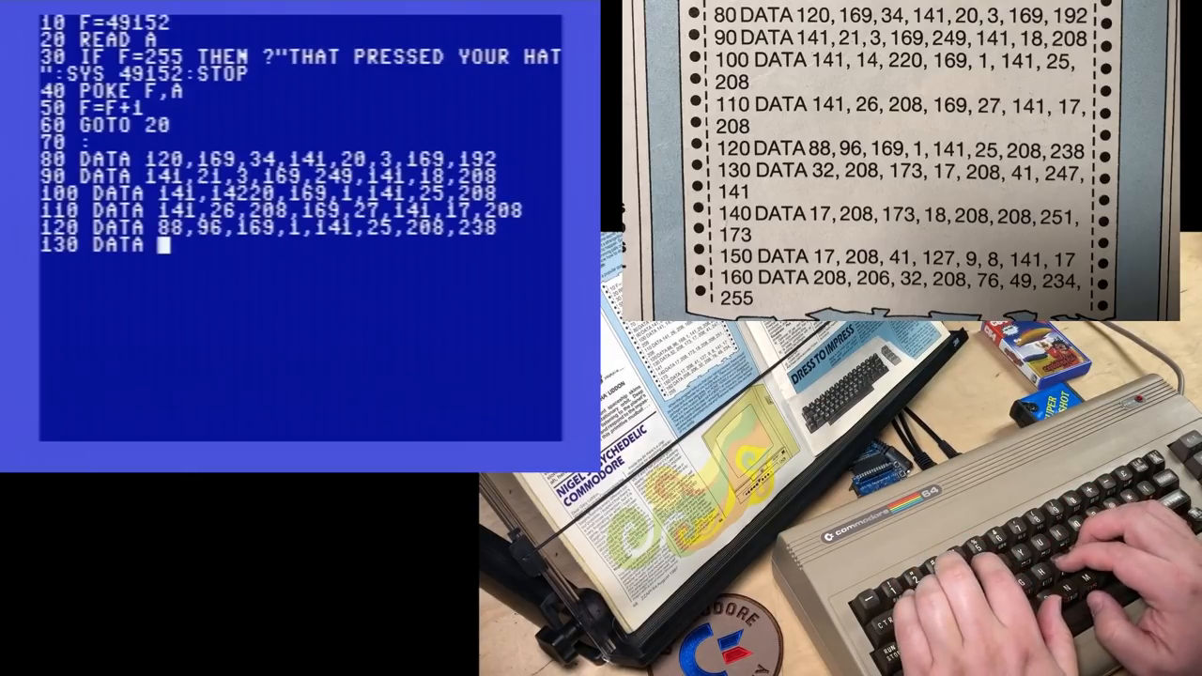
text(32,208,173,)
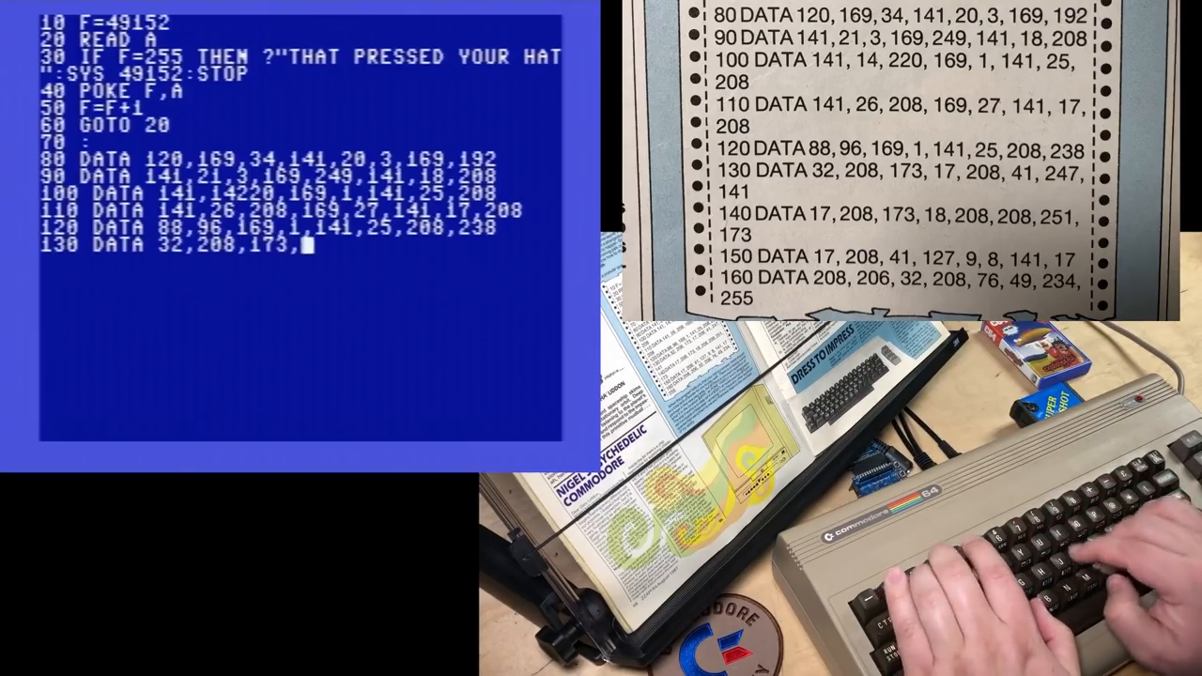
text(17,)
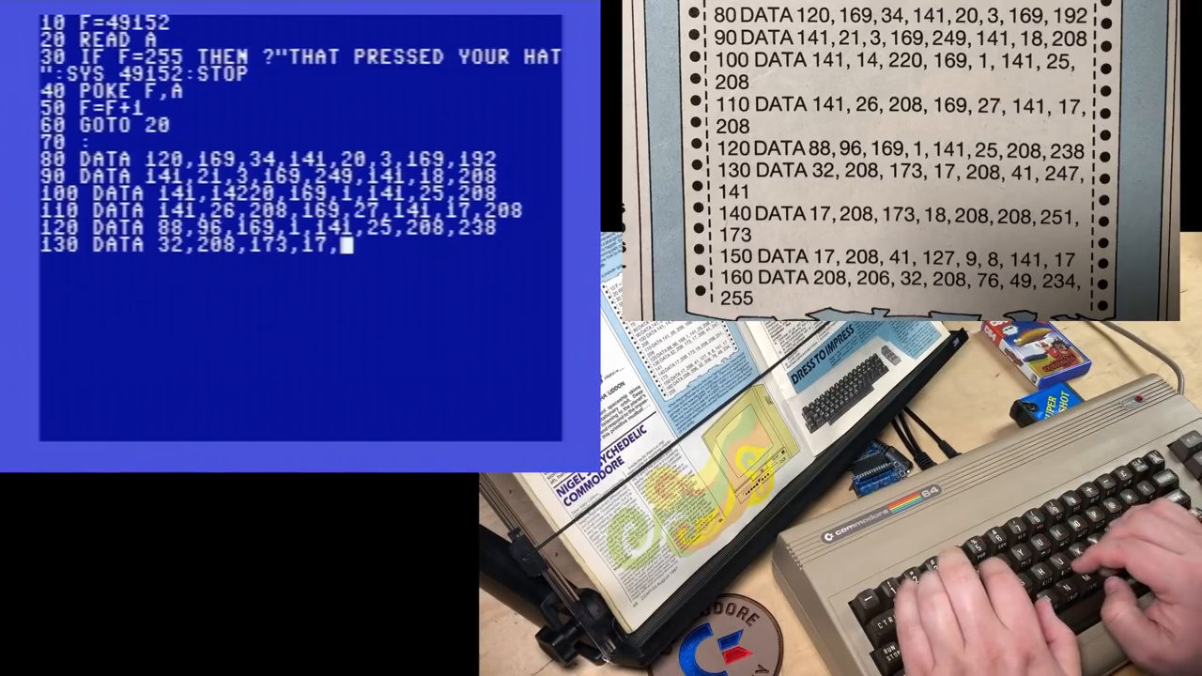
text(208,41,247,3)
click(302, 262)
text(140)
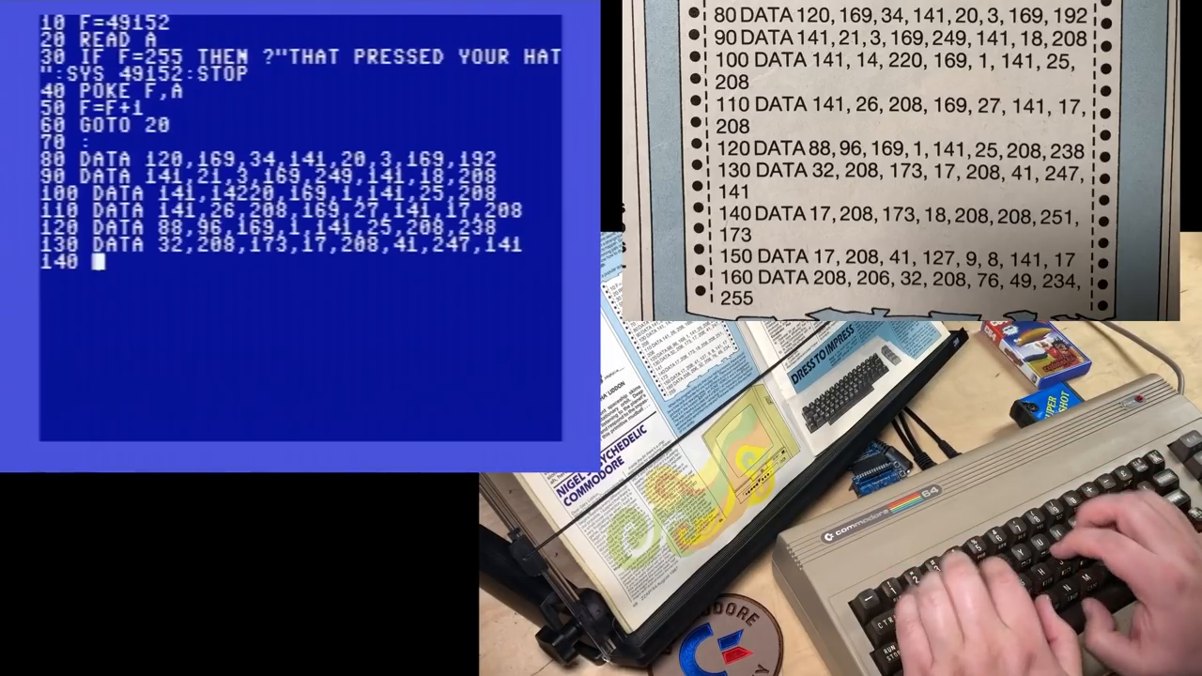
Enter the remaining DATA lines through 160, ending with the 255 terminator
text(DATA)
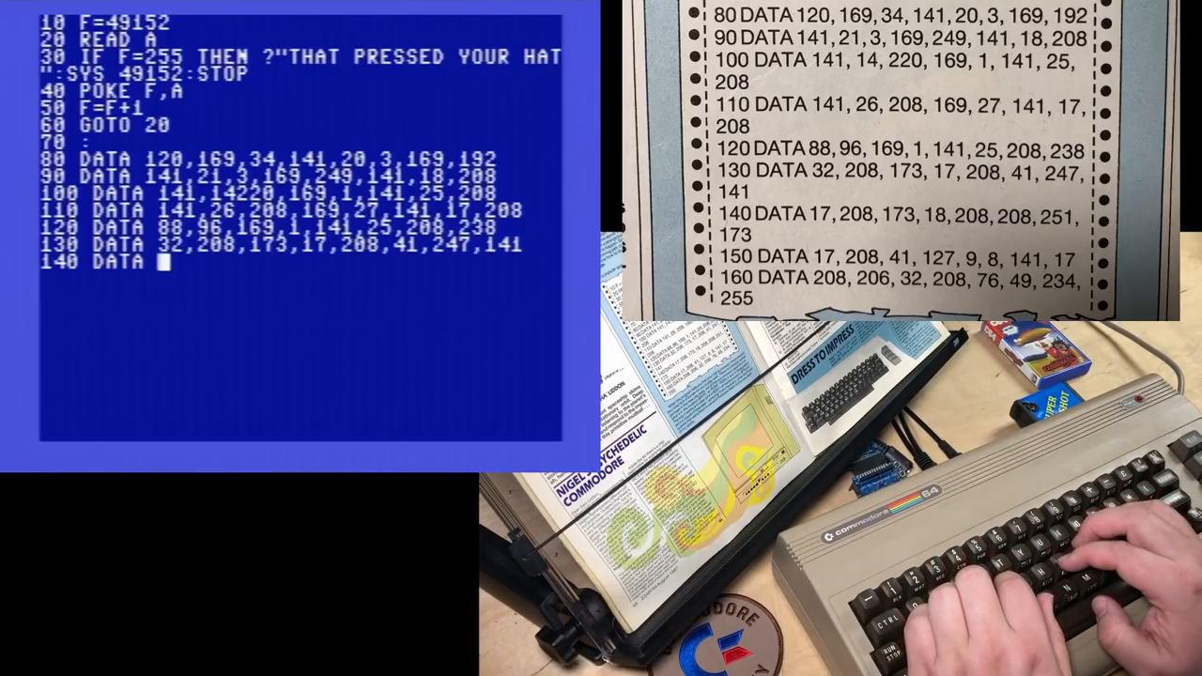
text(17,208)
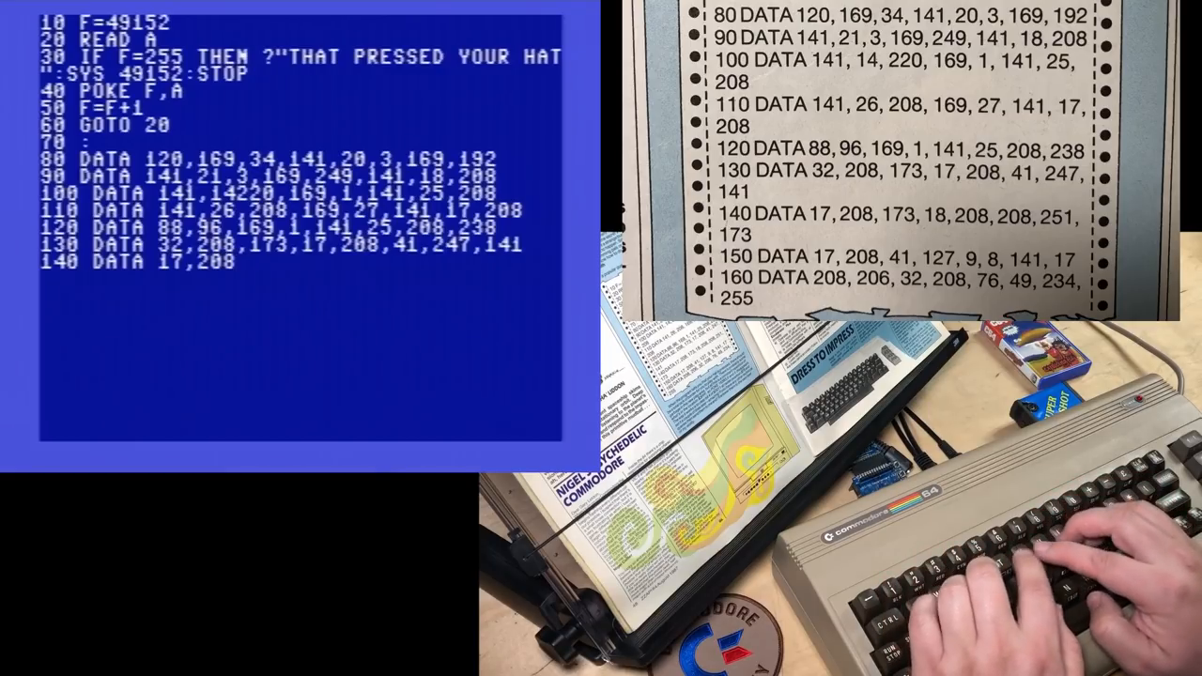
text(,173,18,208,208)
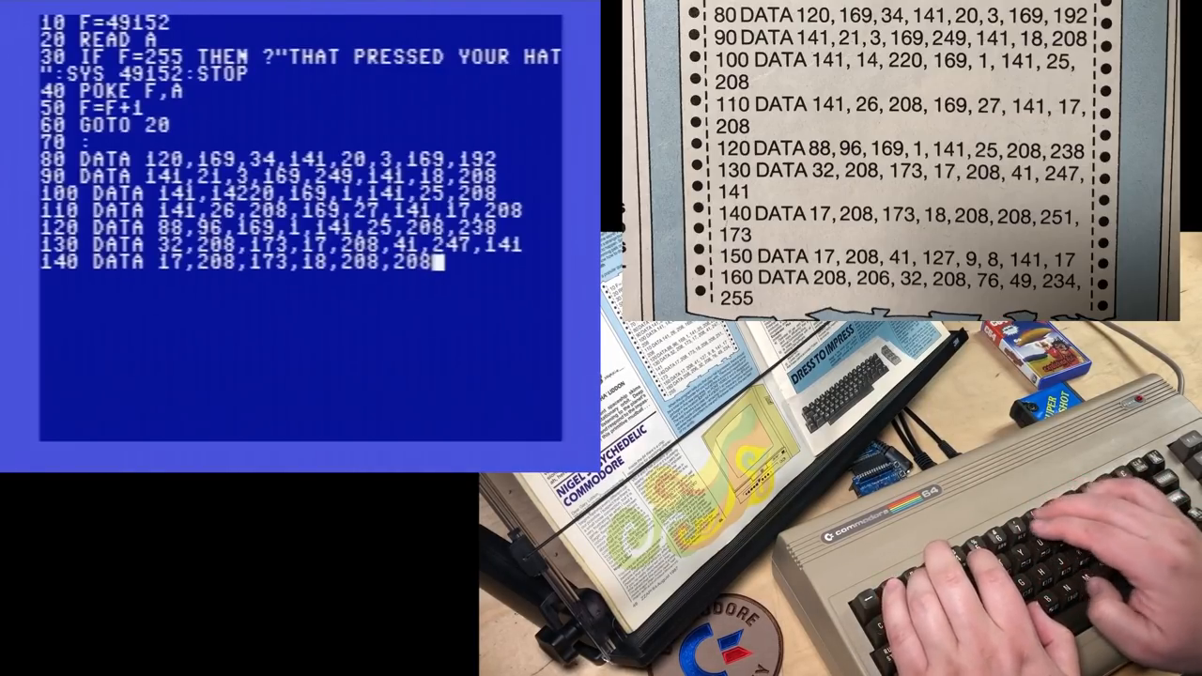
text(251,173)
click(300, 279)
text(150)
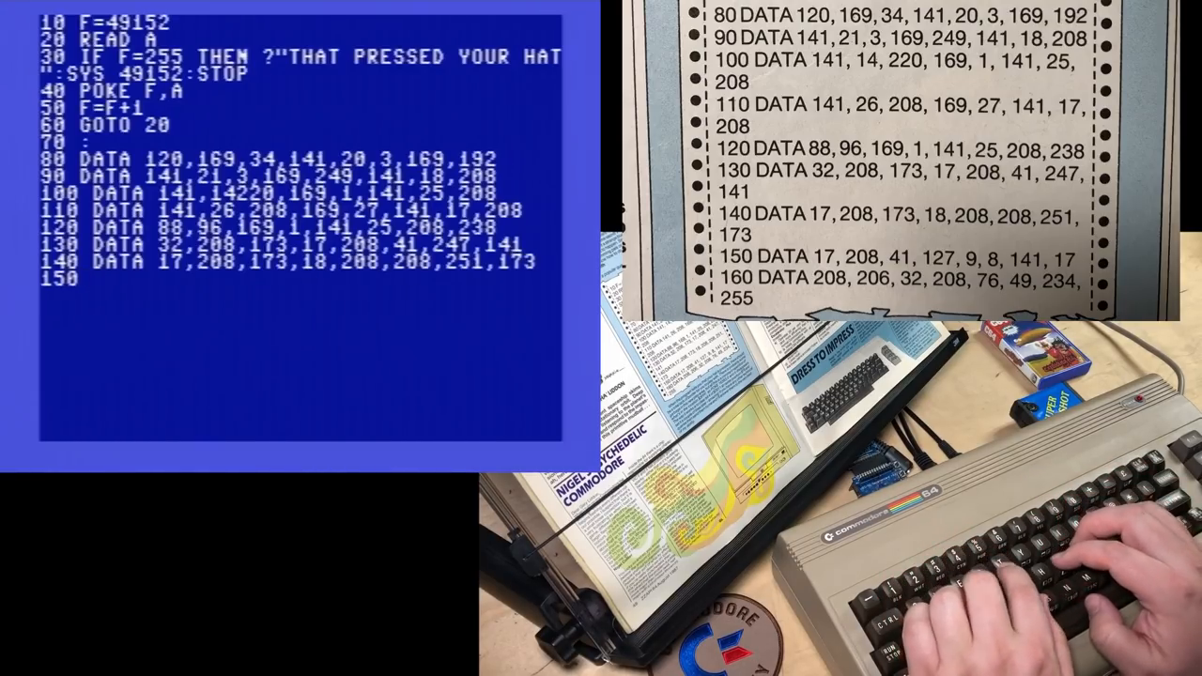
text(DATA 17,208)
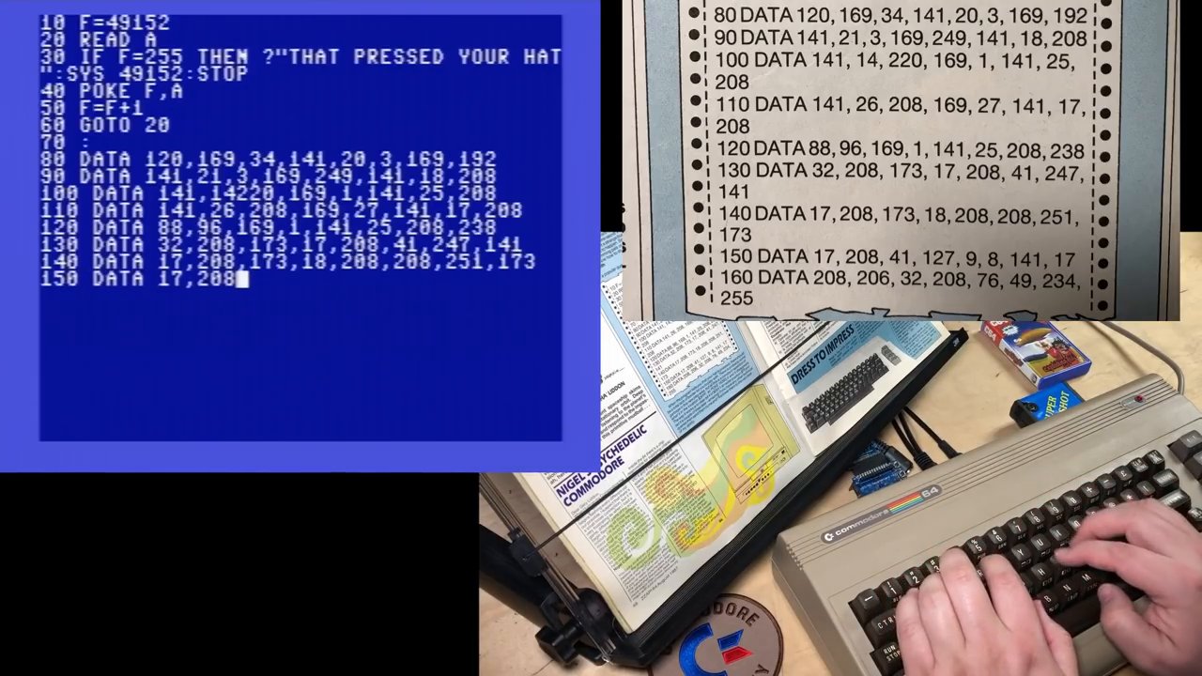
text(,41,127,9)
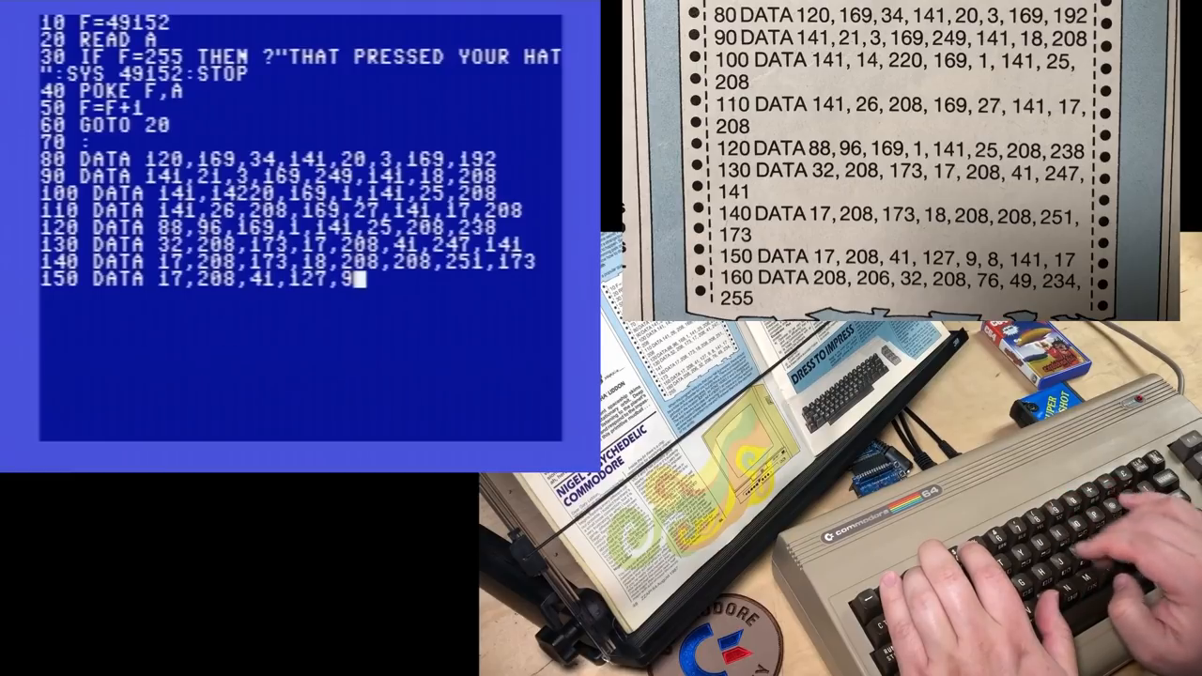
text(,8,141,17)
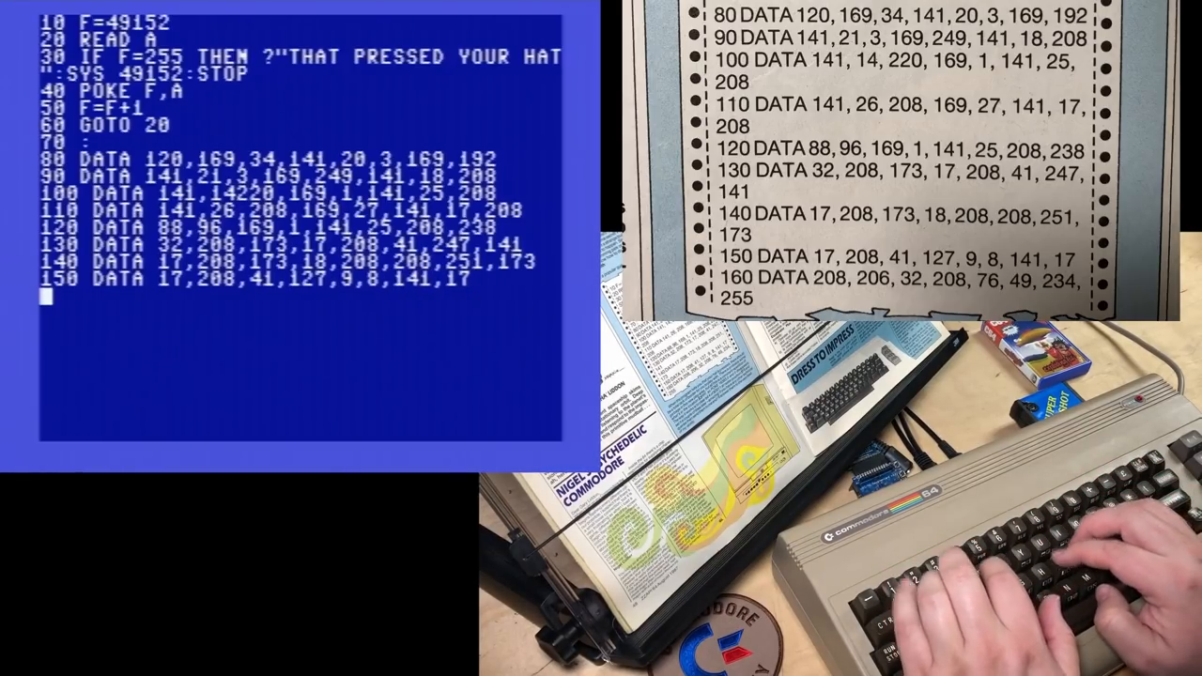
text(160 DATA 208)
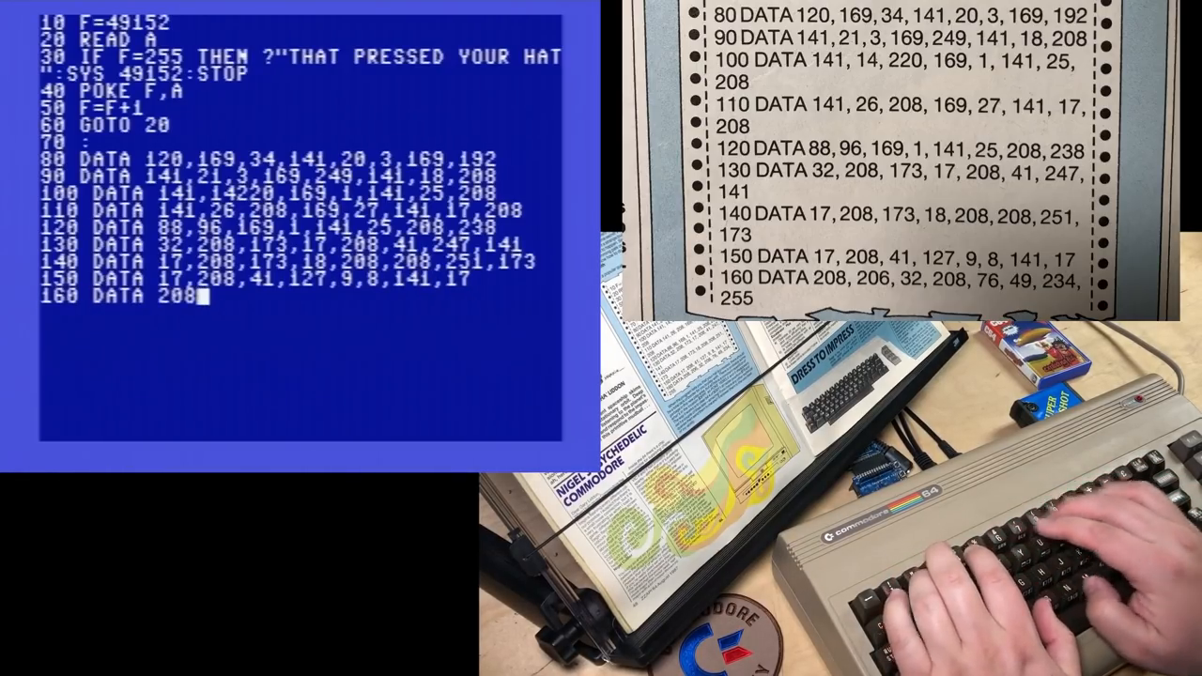
text(,206,32,208)
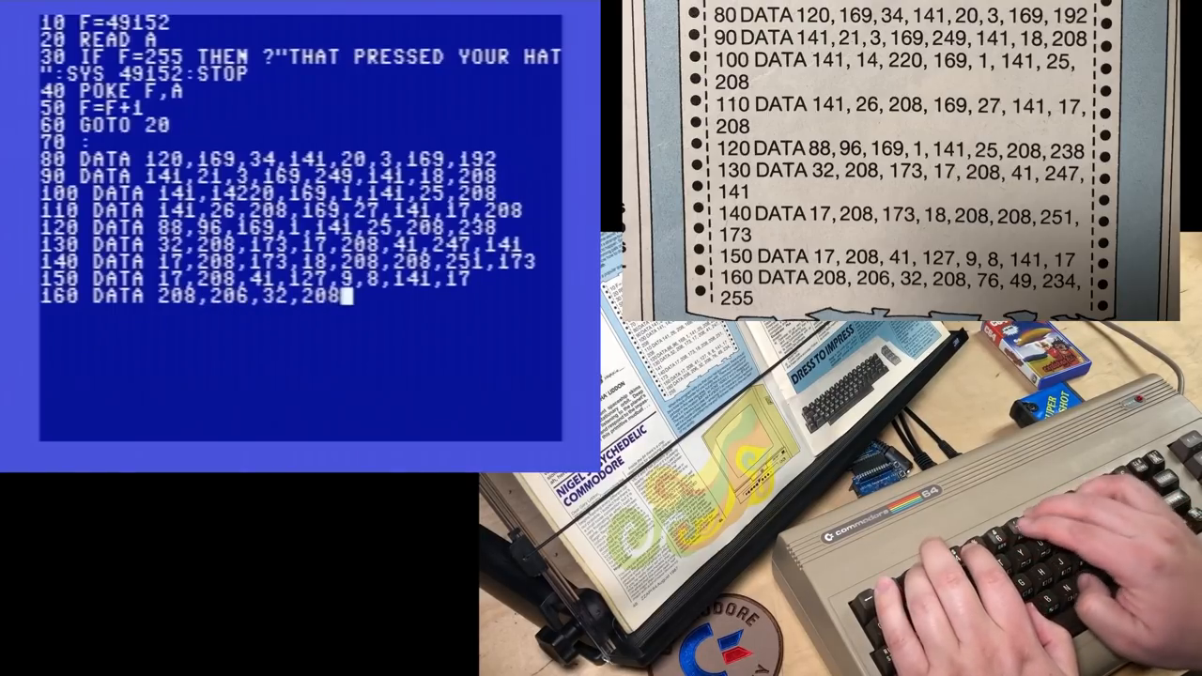
text(,76,49,234,255)
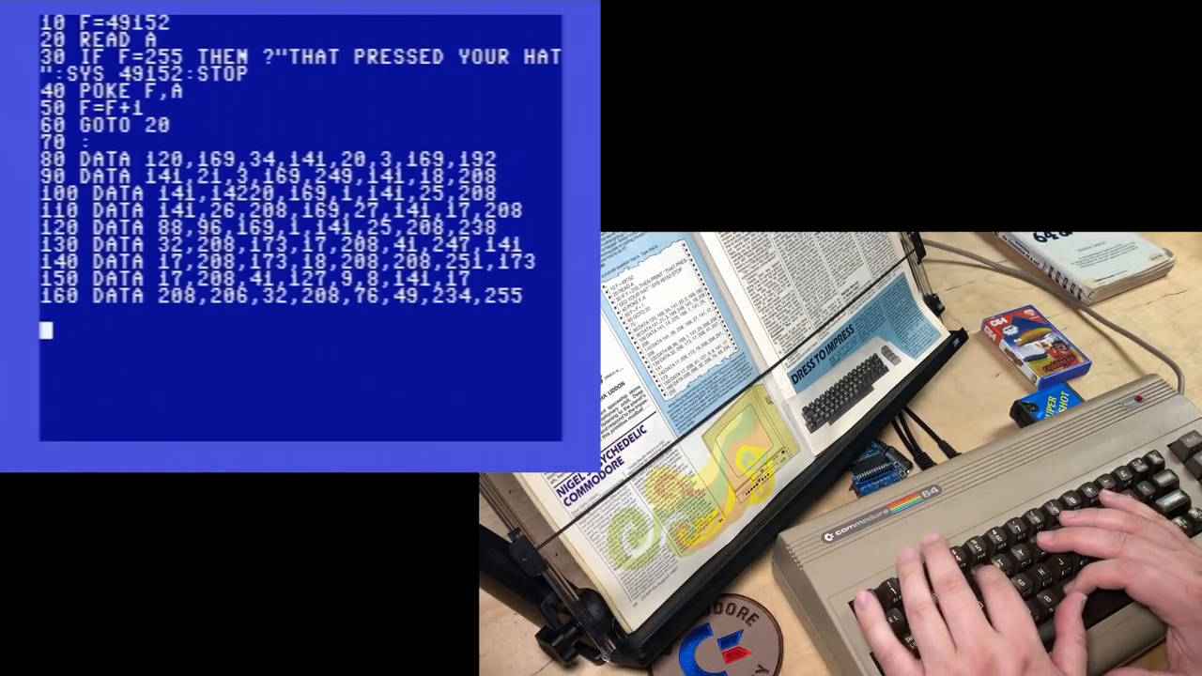
Run the loader, hitting ?OUT OF DATA ERROR IN 20, then rerun and LIST it
text(RUN)
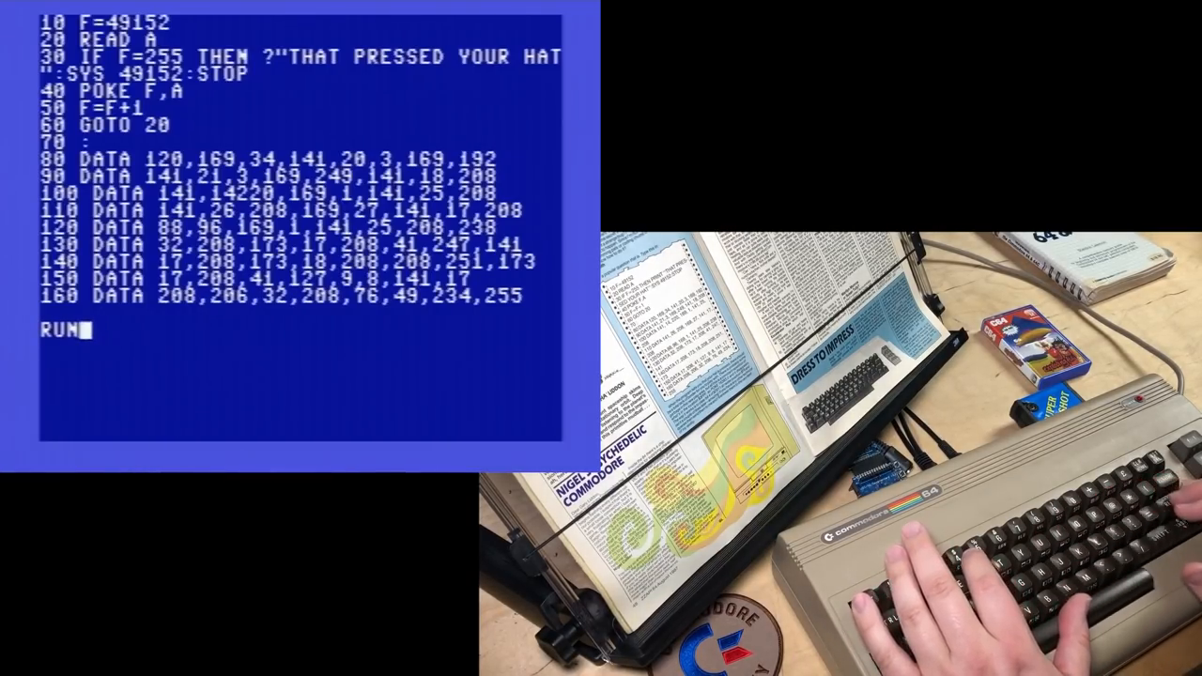
key(Return)
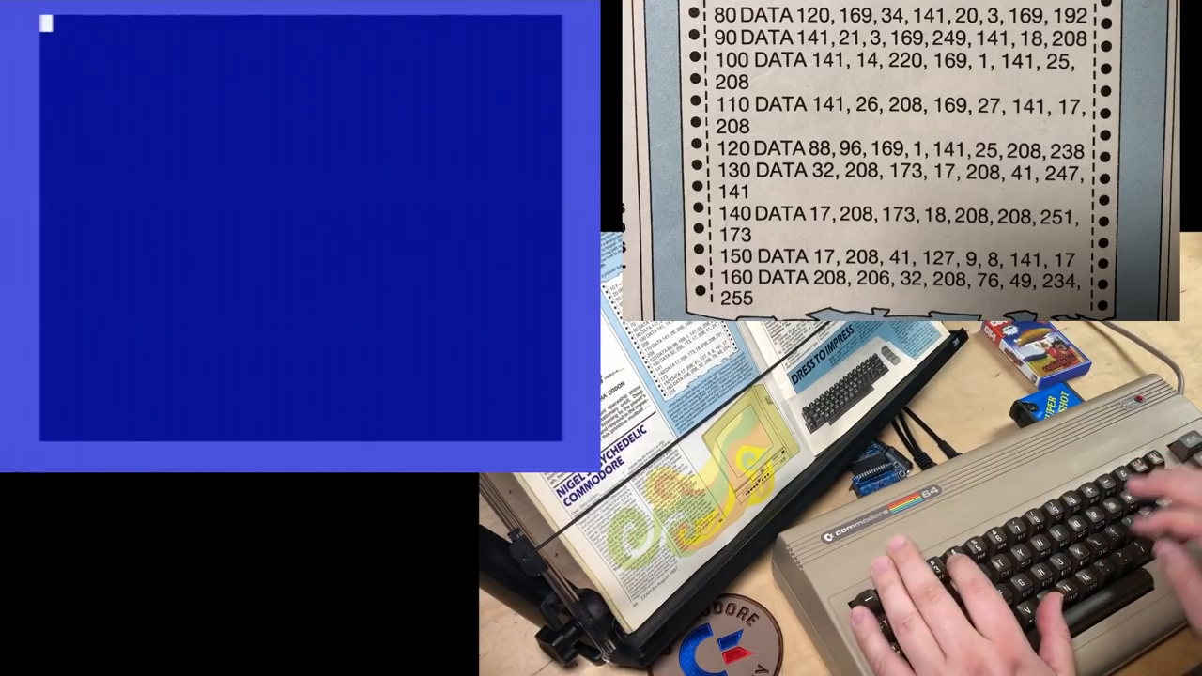
text(RUN)
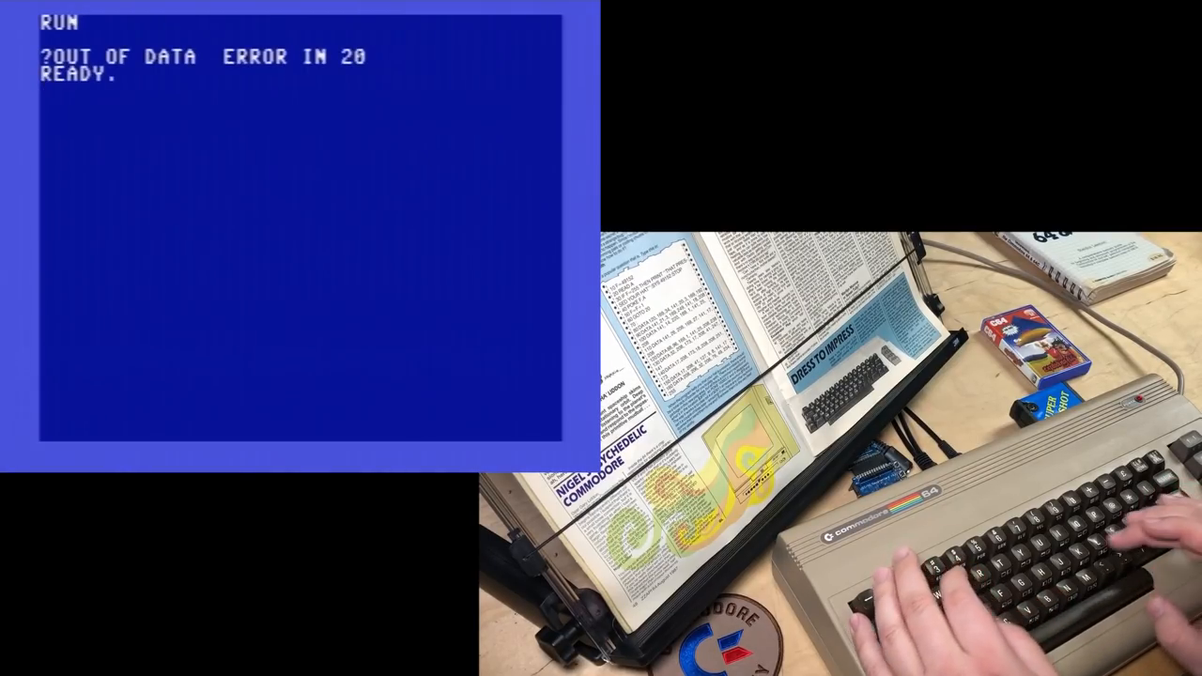
text(LIST)
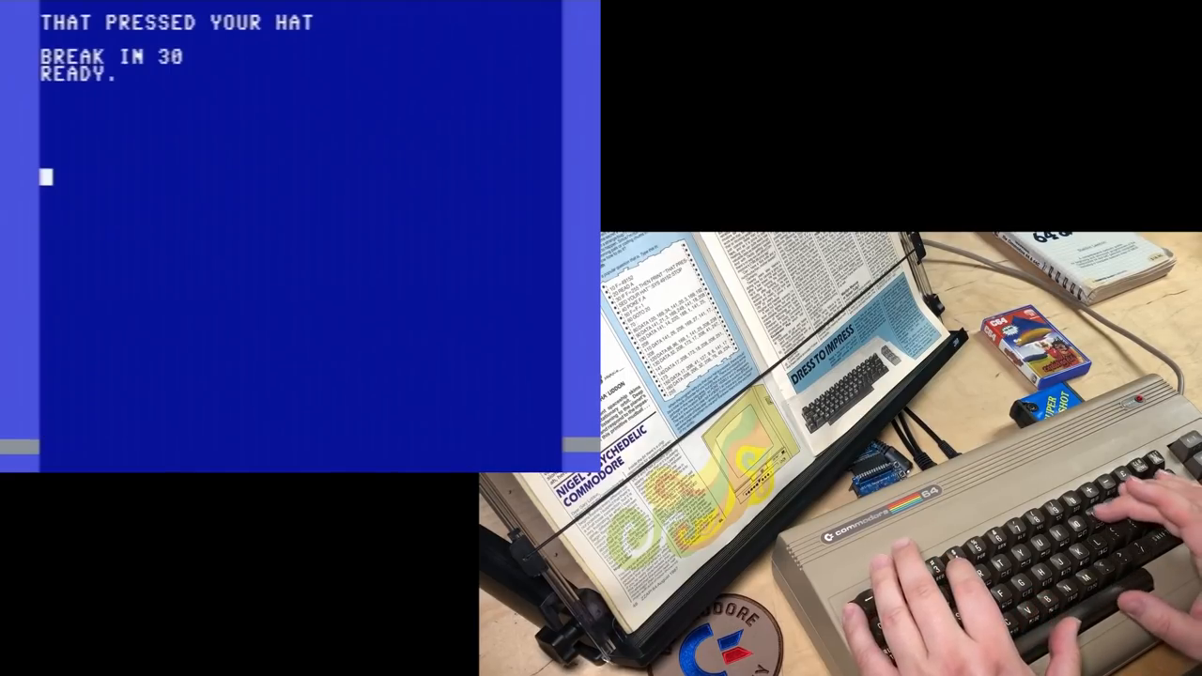
POKE address 16383 with 255, then 129, then 0 to clear the border stripes
text(POKE)
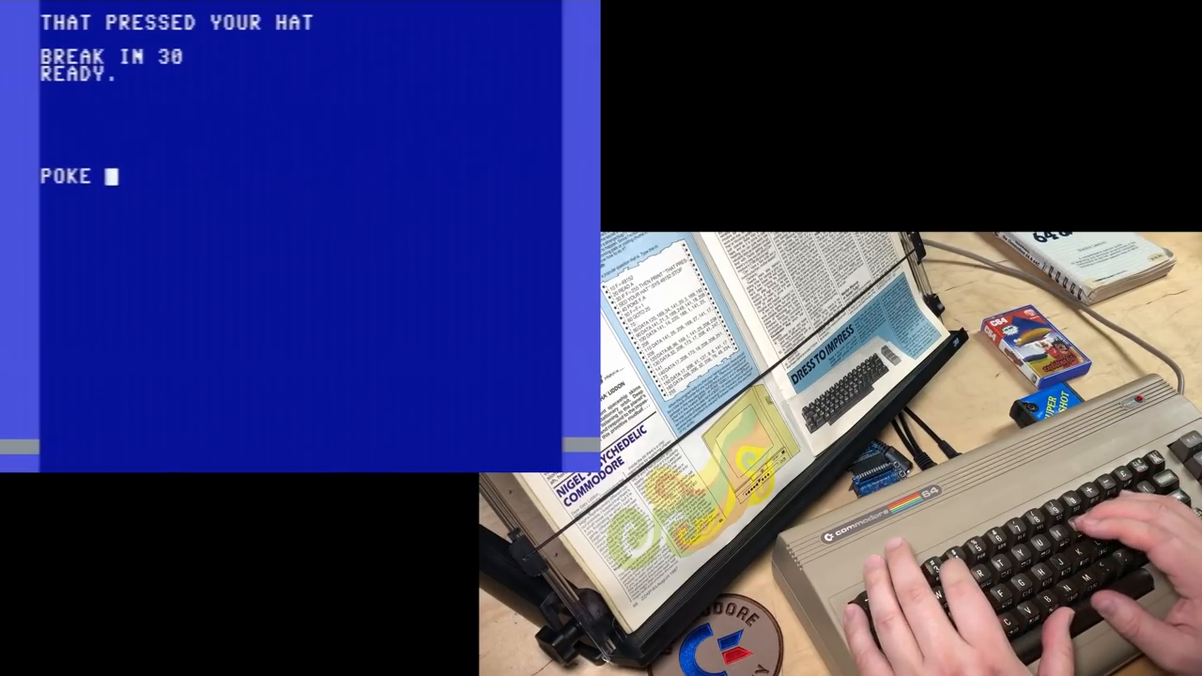
text(16)
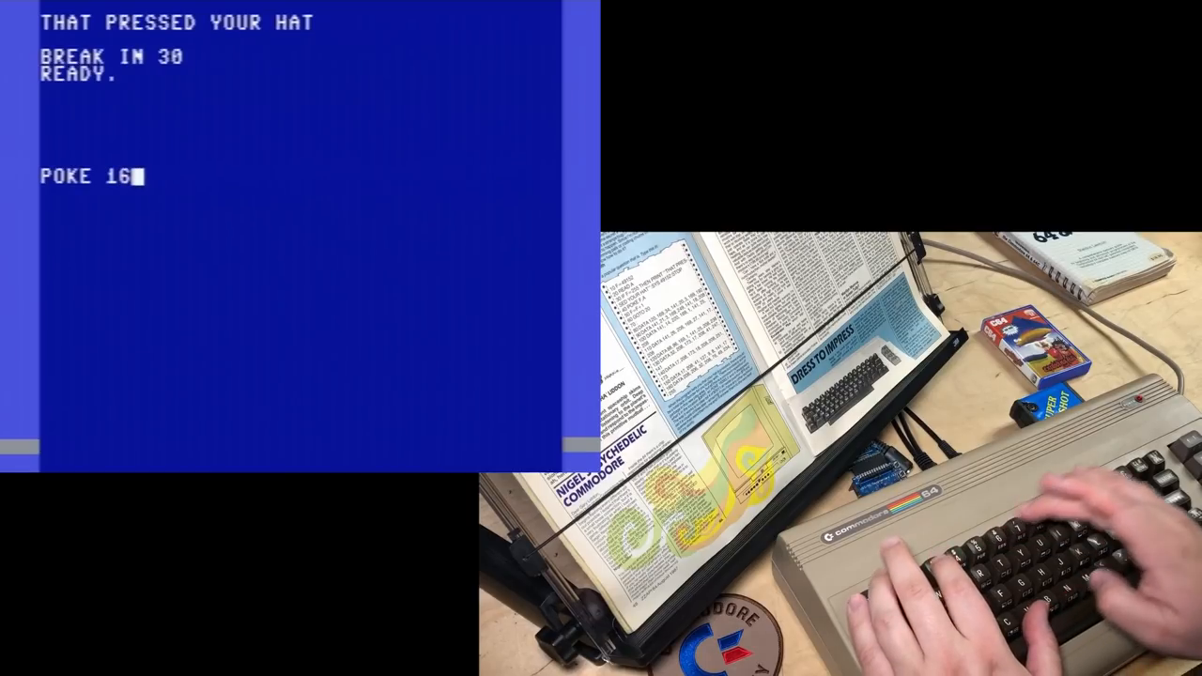
text(383)
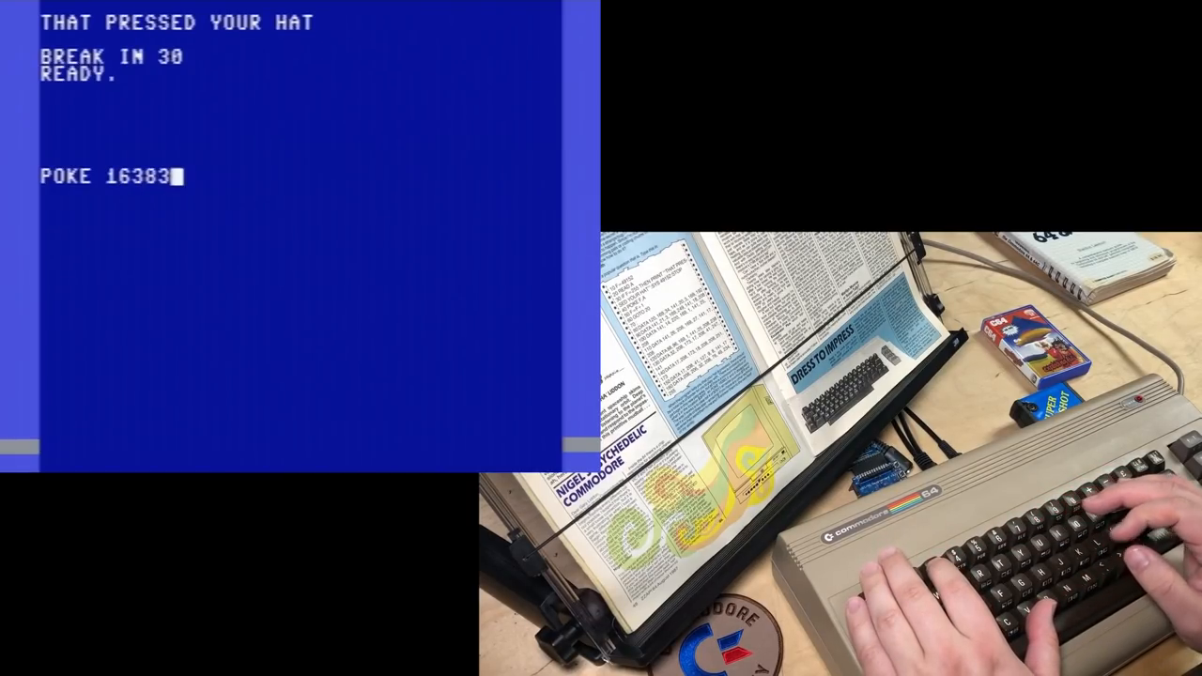
text(,)
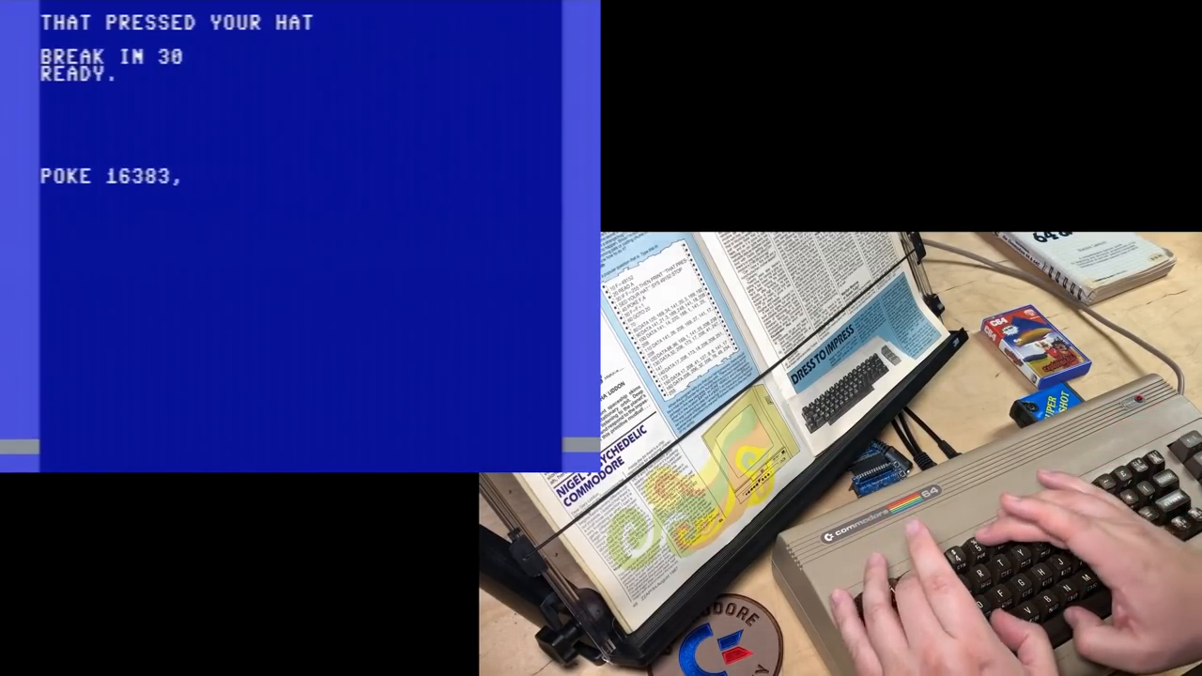
text(255)
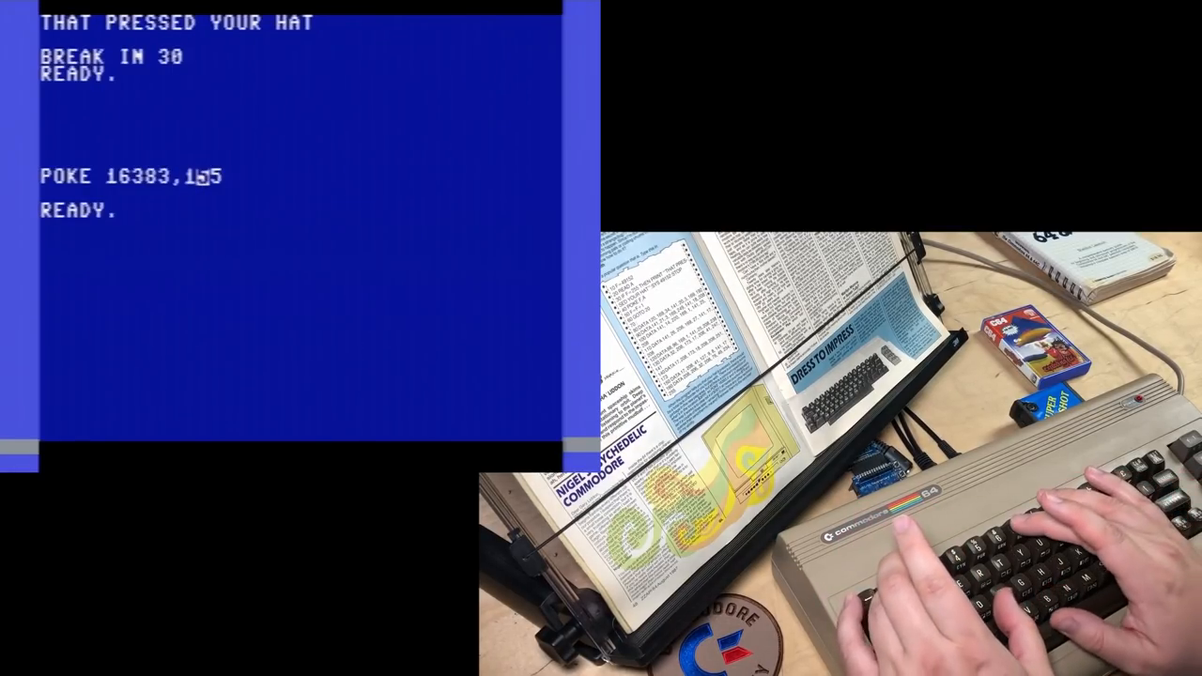
text(129)
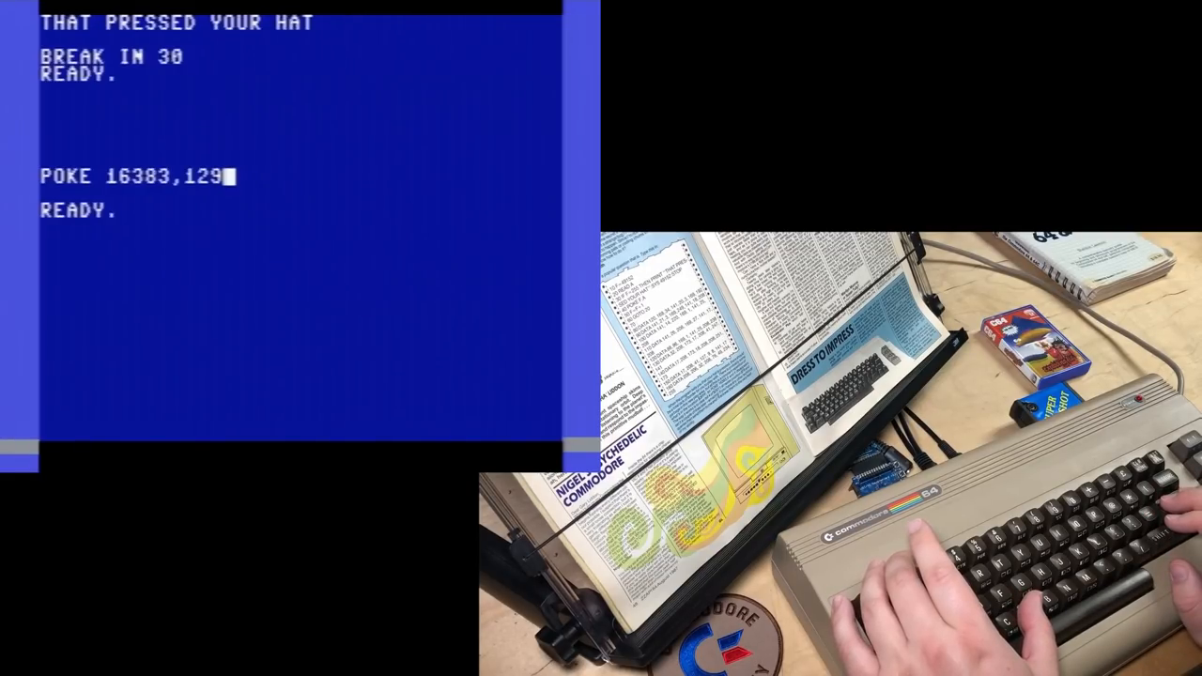
key(Return)
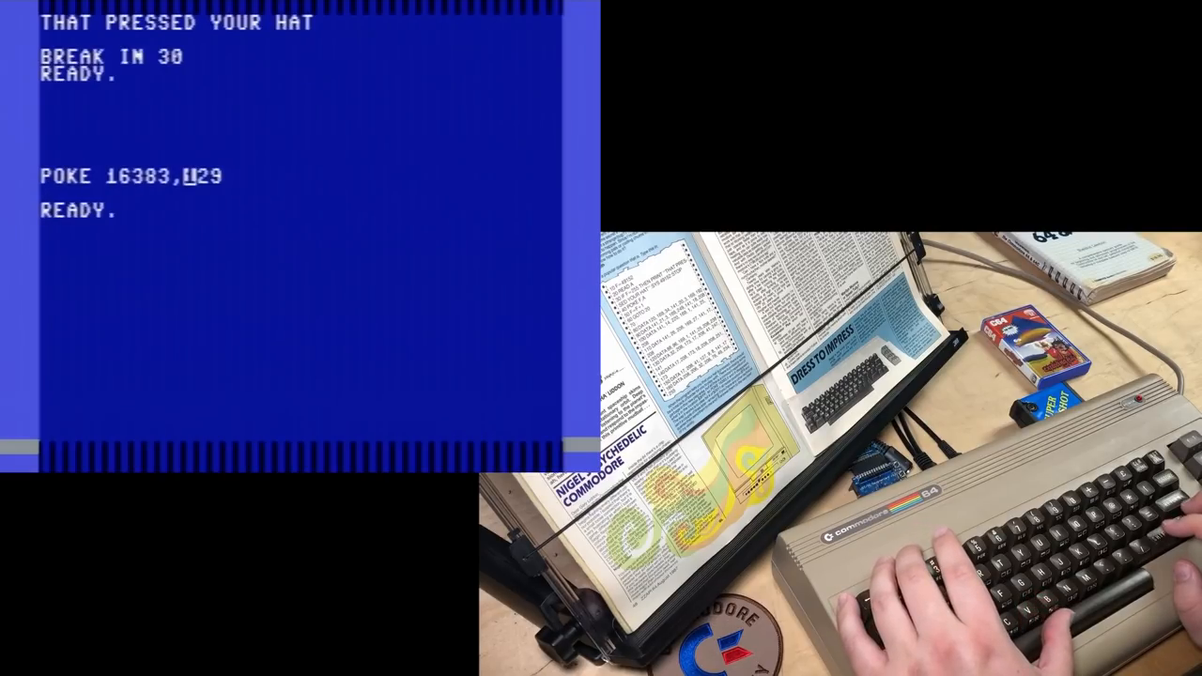
text(0)
key(Return)
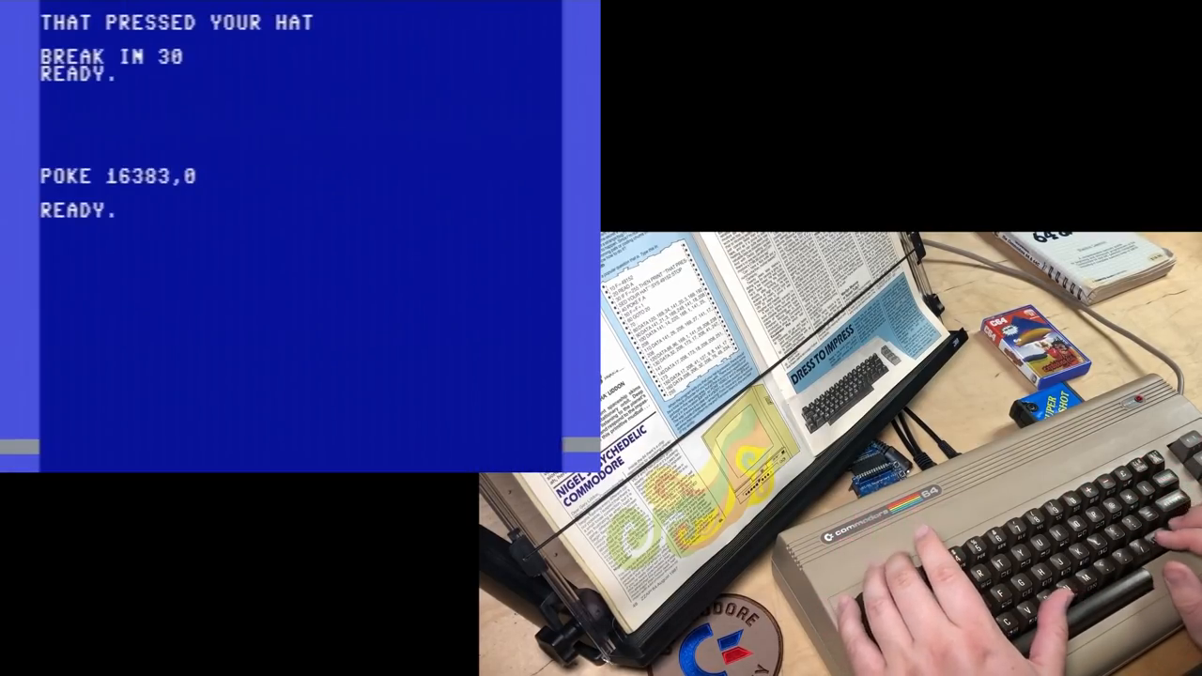
text(1)
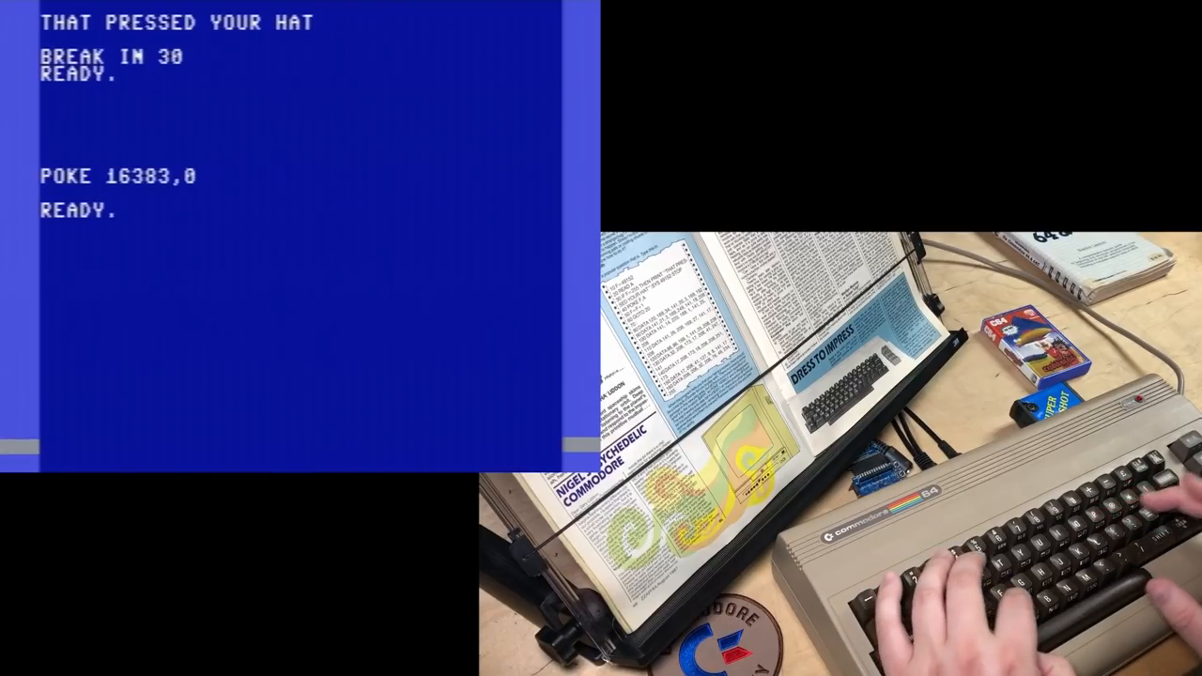
Set V to the VIC address, put sprite 0 at x=100, and POKE 2040,13
text(V=53248)
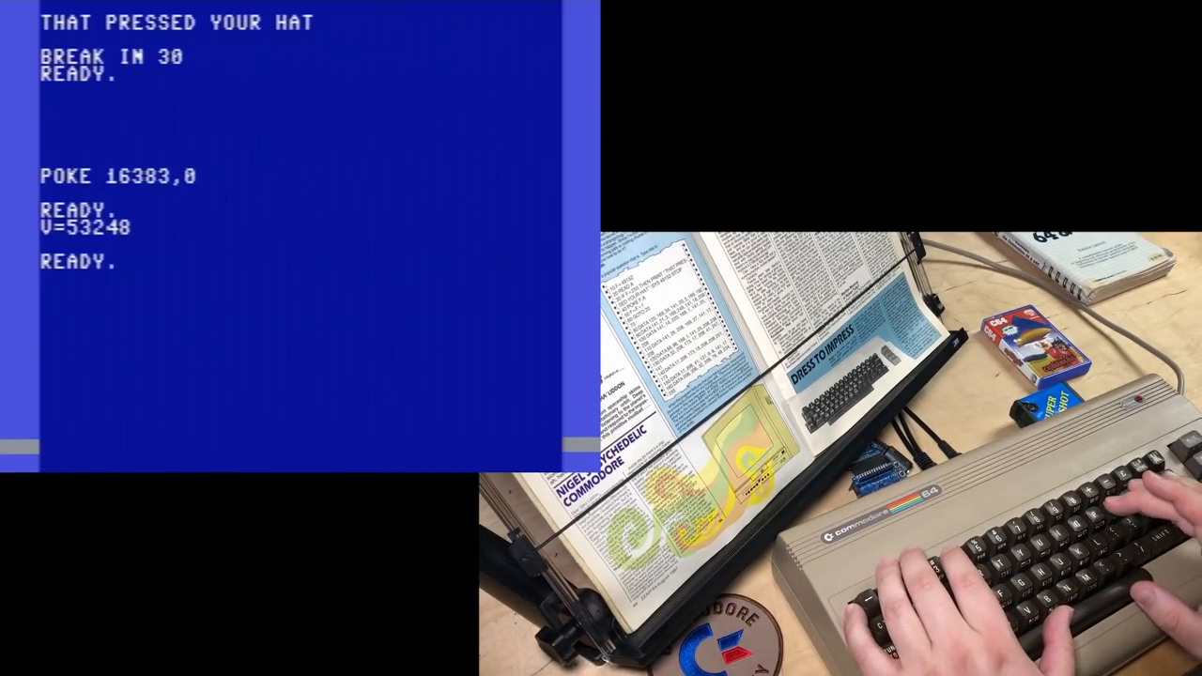
text(POKEV+21,1)
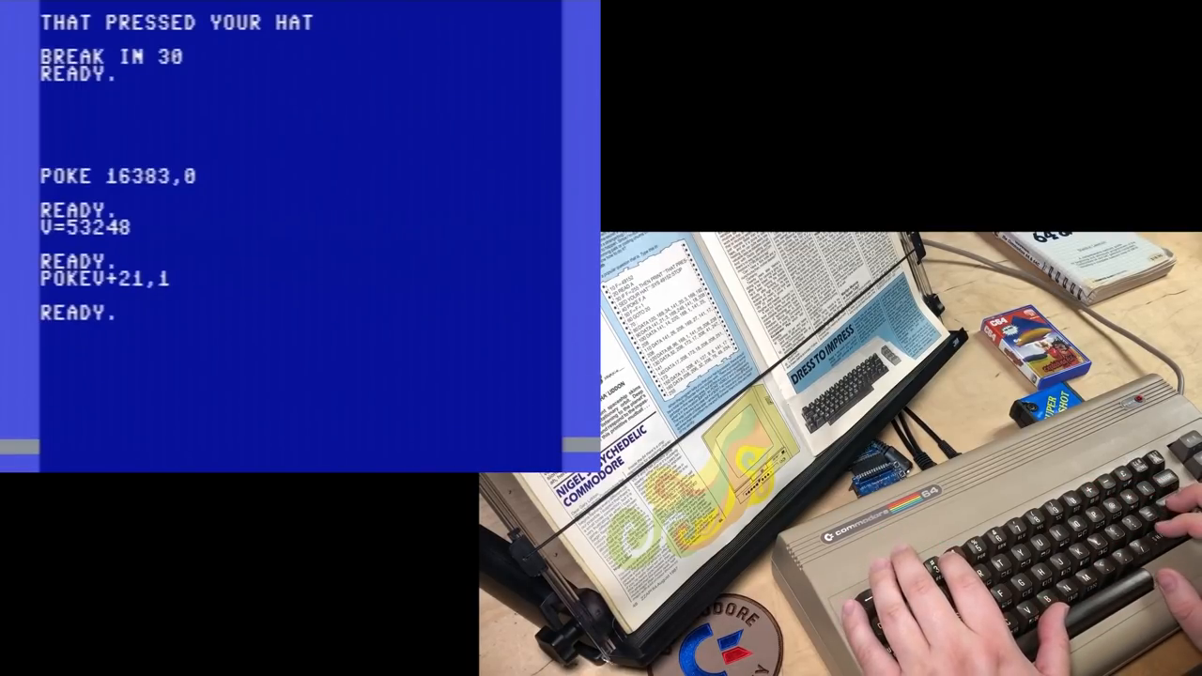
text(POKEV+0,100)
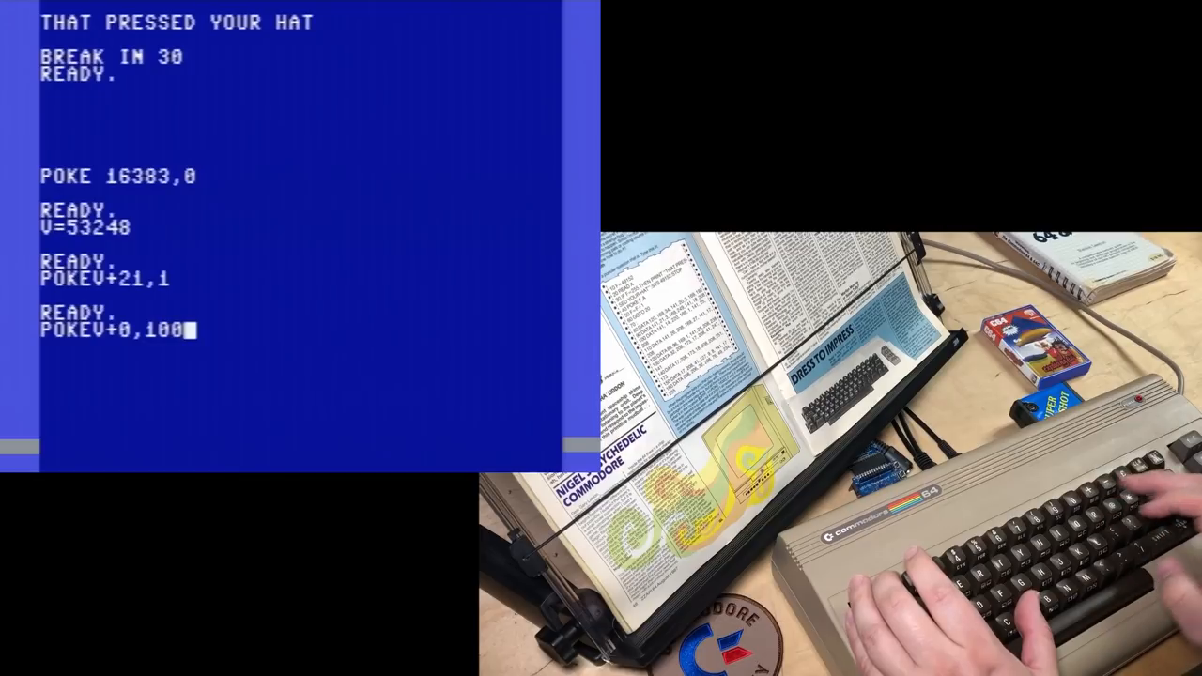
key(Return)
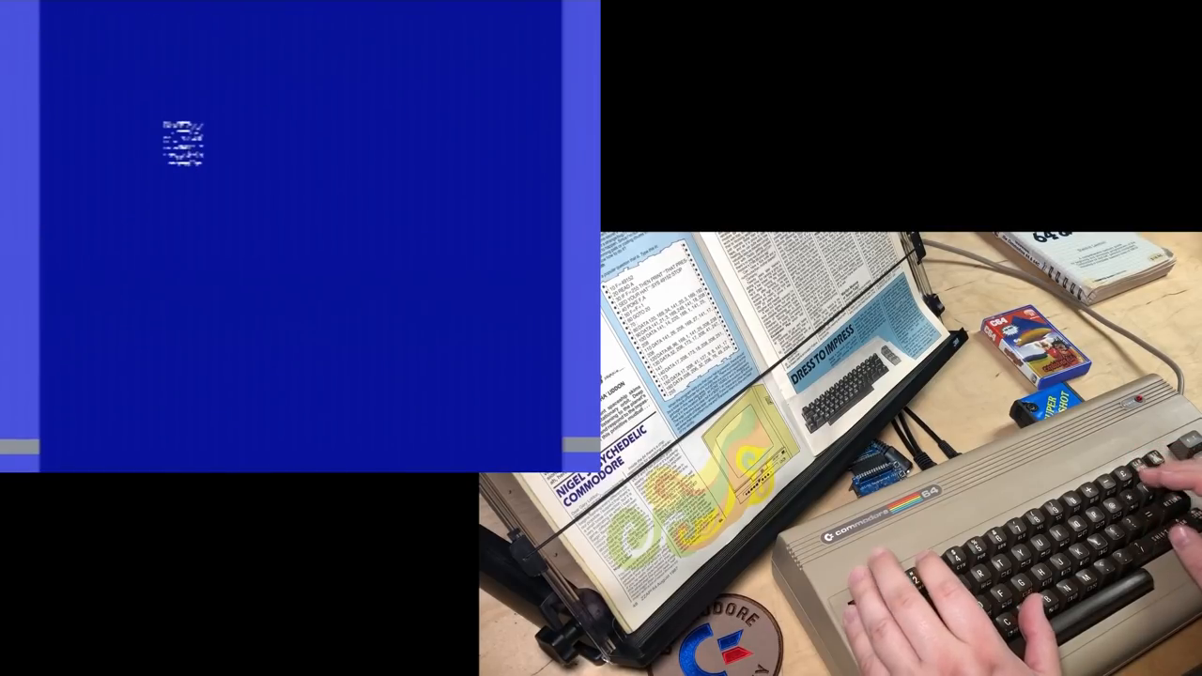
text(POKE20)
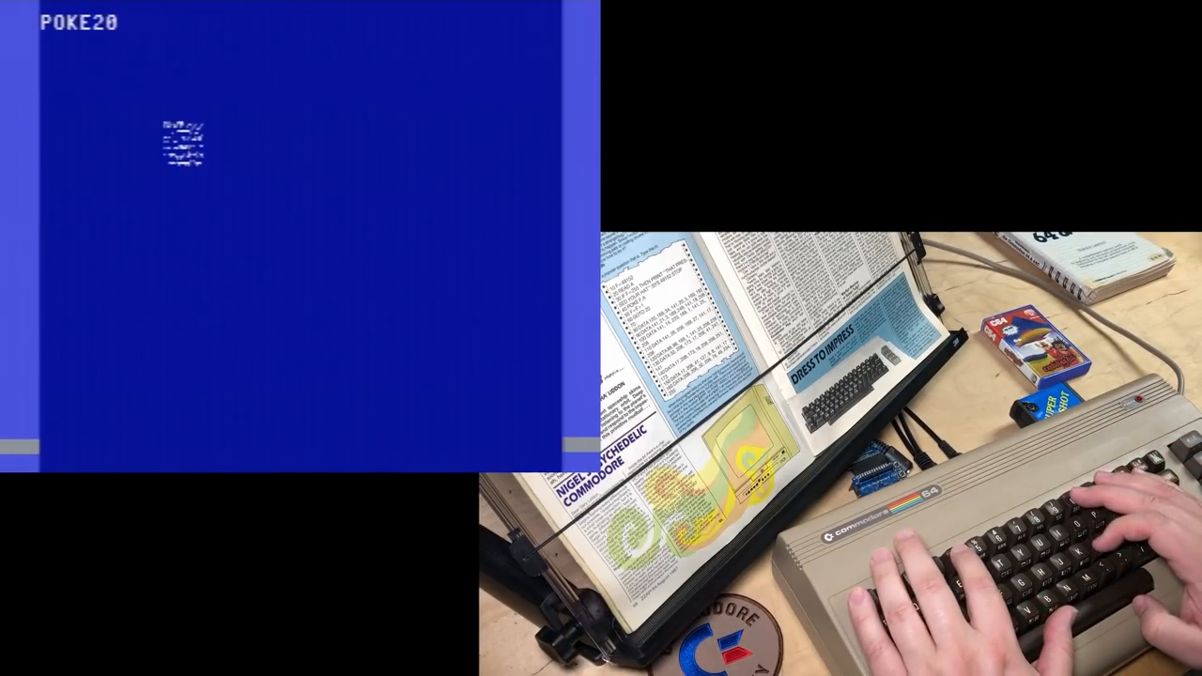
text(40,)
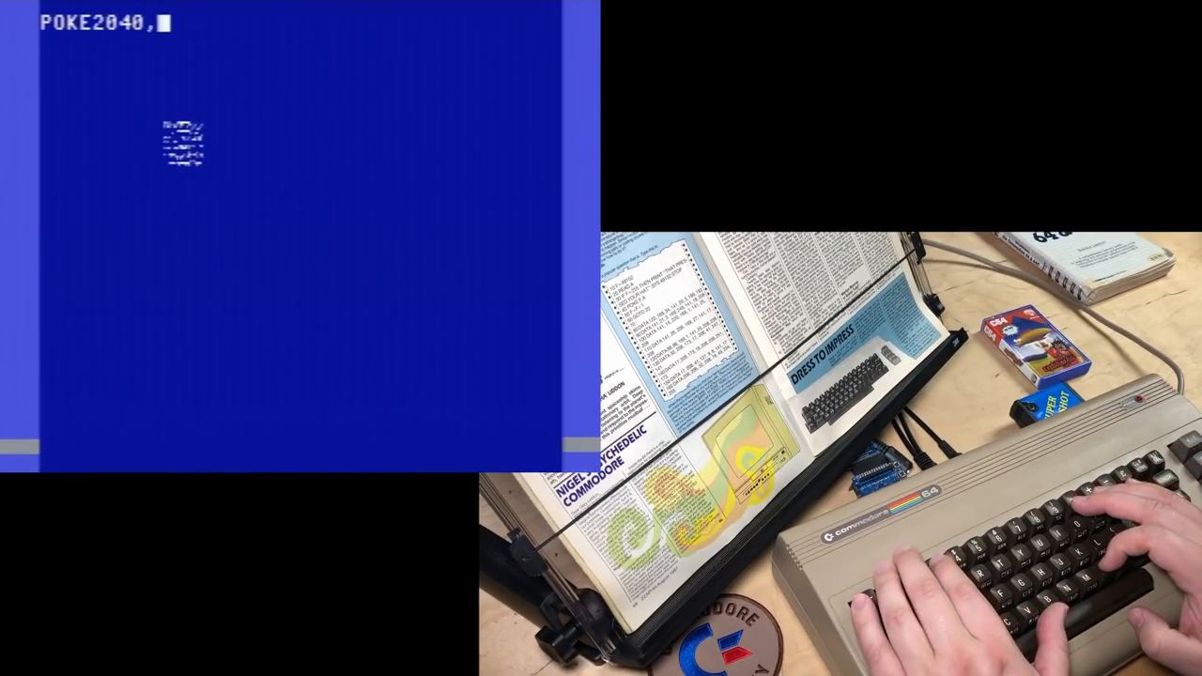
text(13)
text(?13*64)
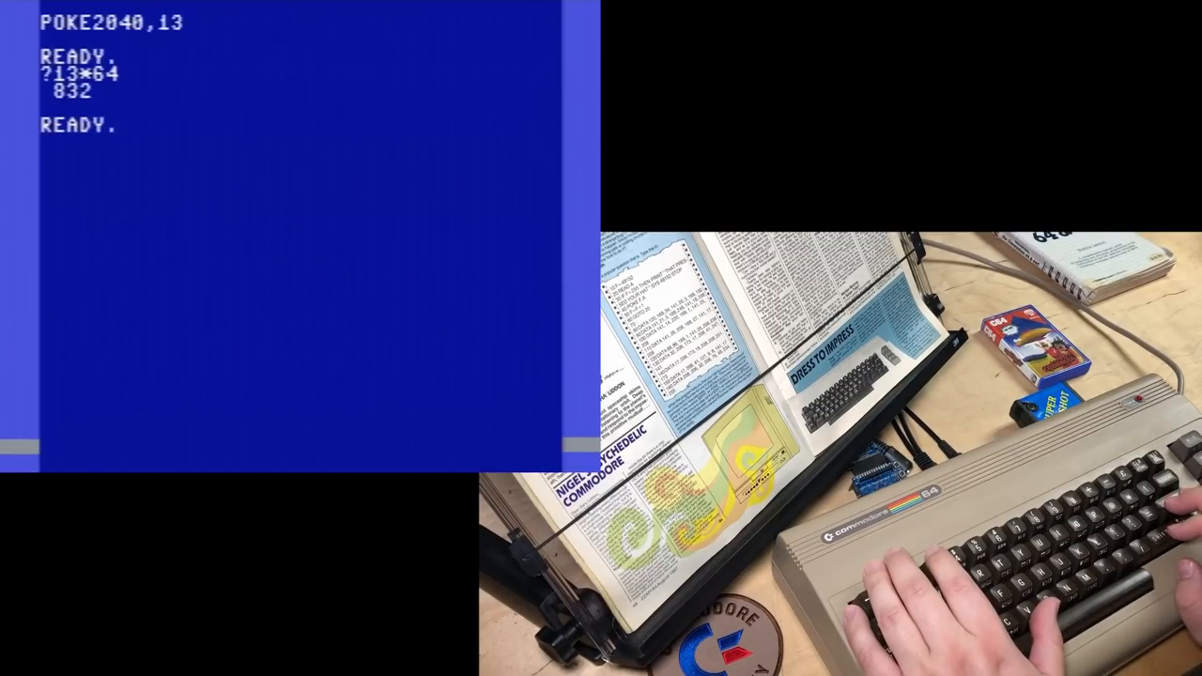
Run FOR X=832 TO 832+63:POKE X,255:NEXT to fill the sprite data
text(FO)
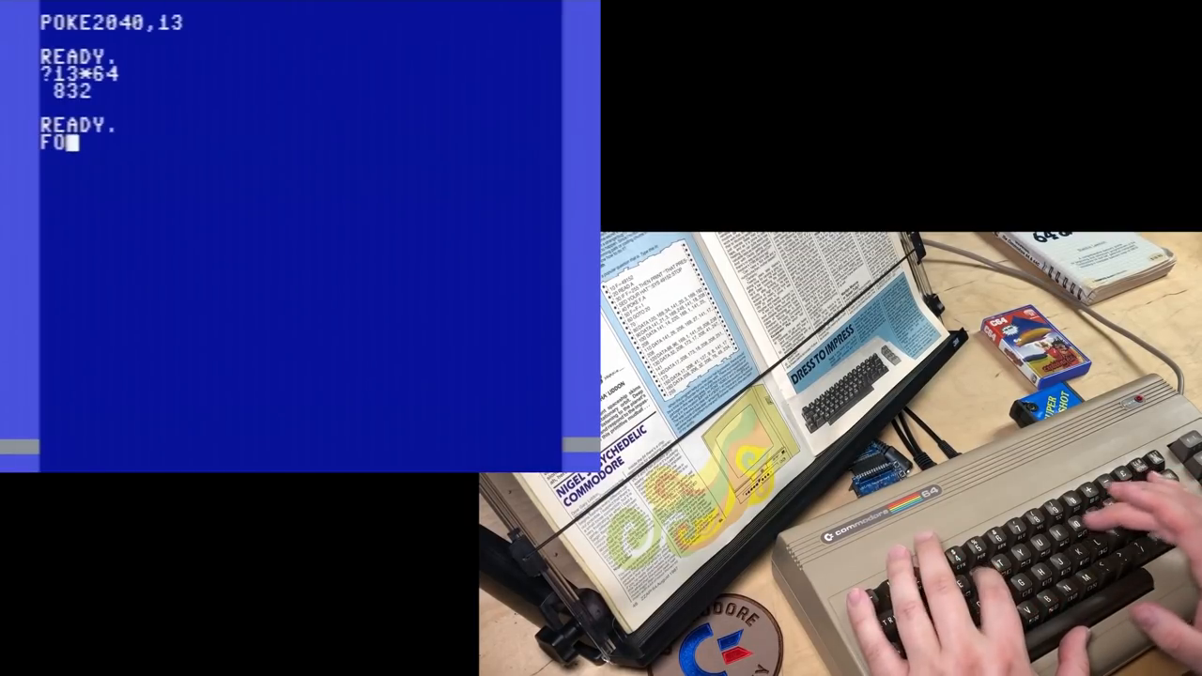
text(RX=832)
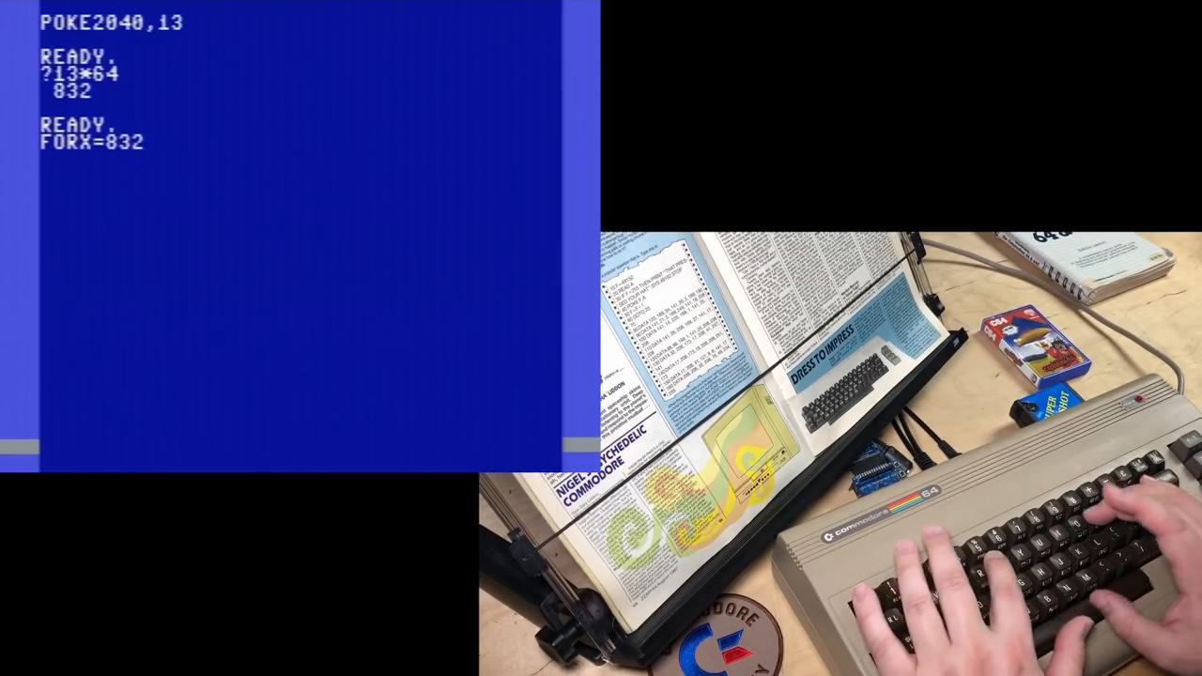
text(TO 832)
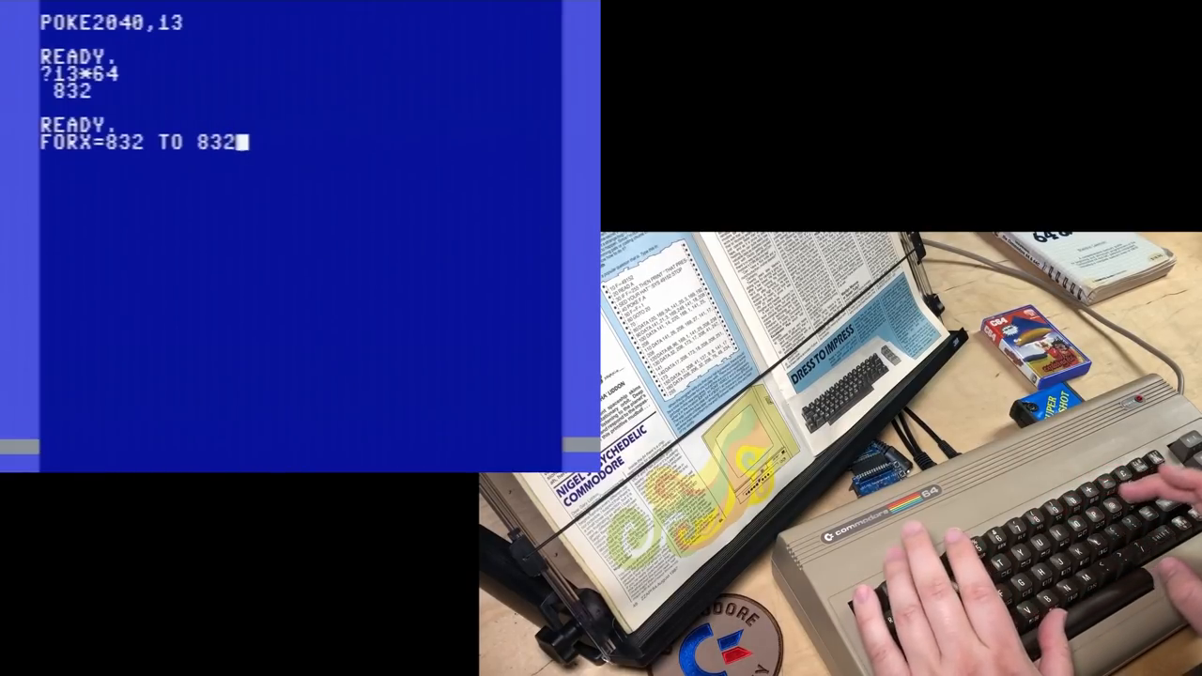
text(+63)
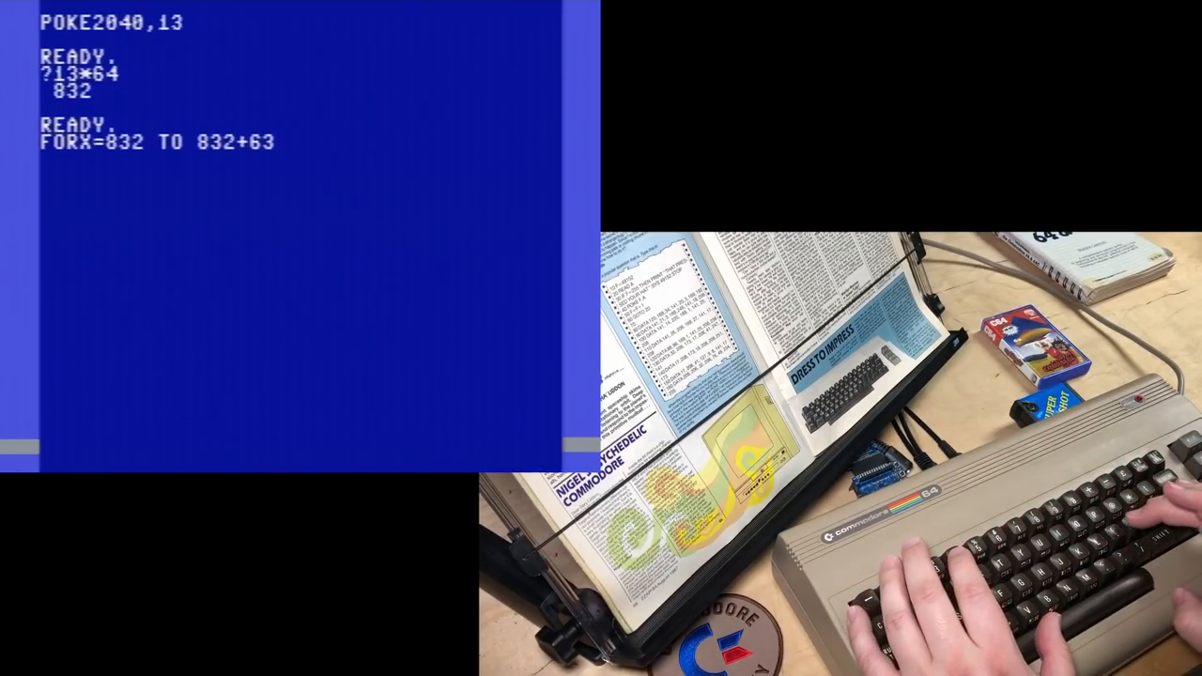
text(:POKEX,2)
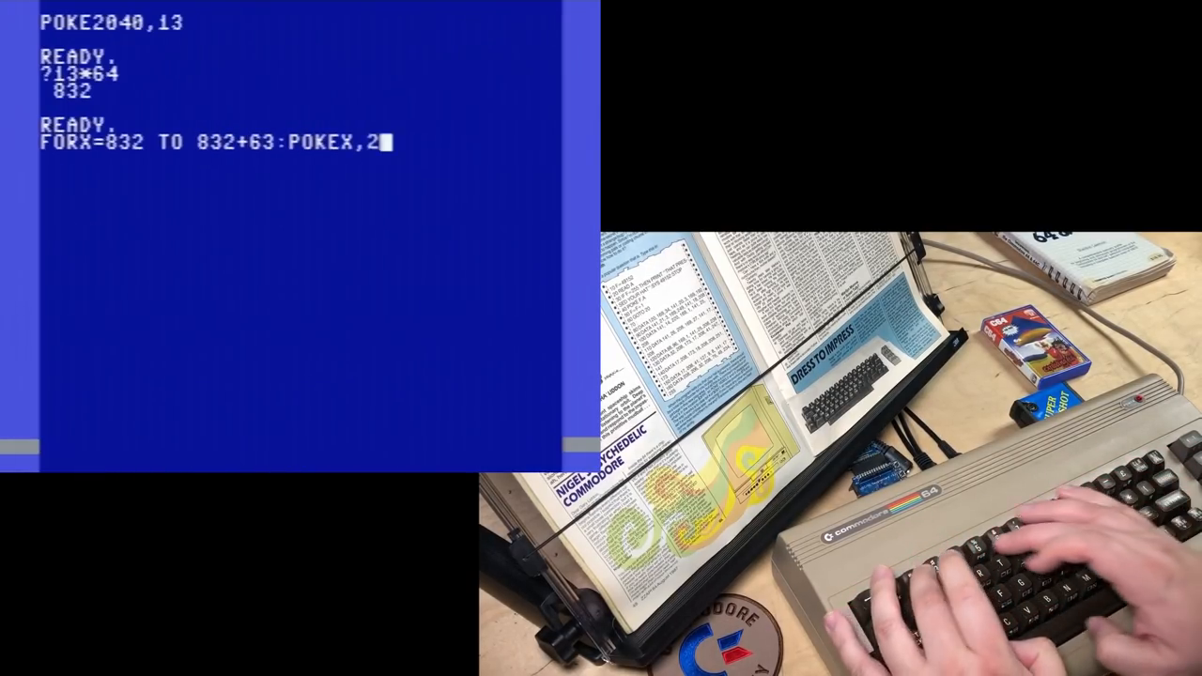
text(55:NE)
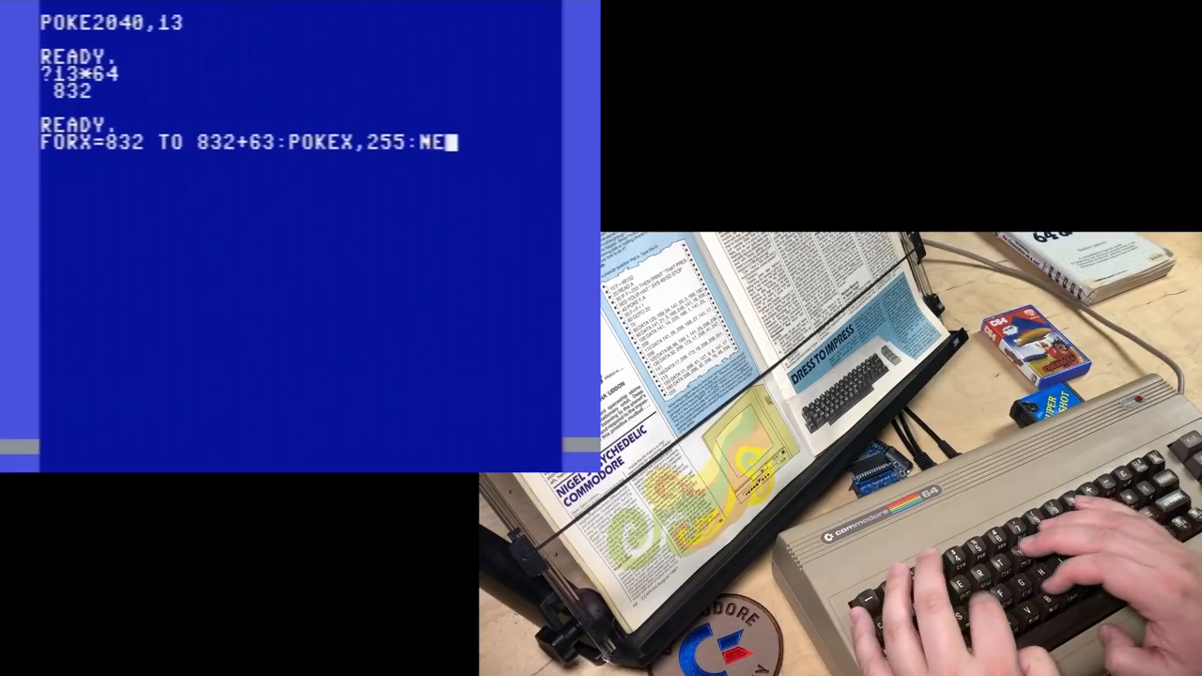
text(XT)
text(POKEV)
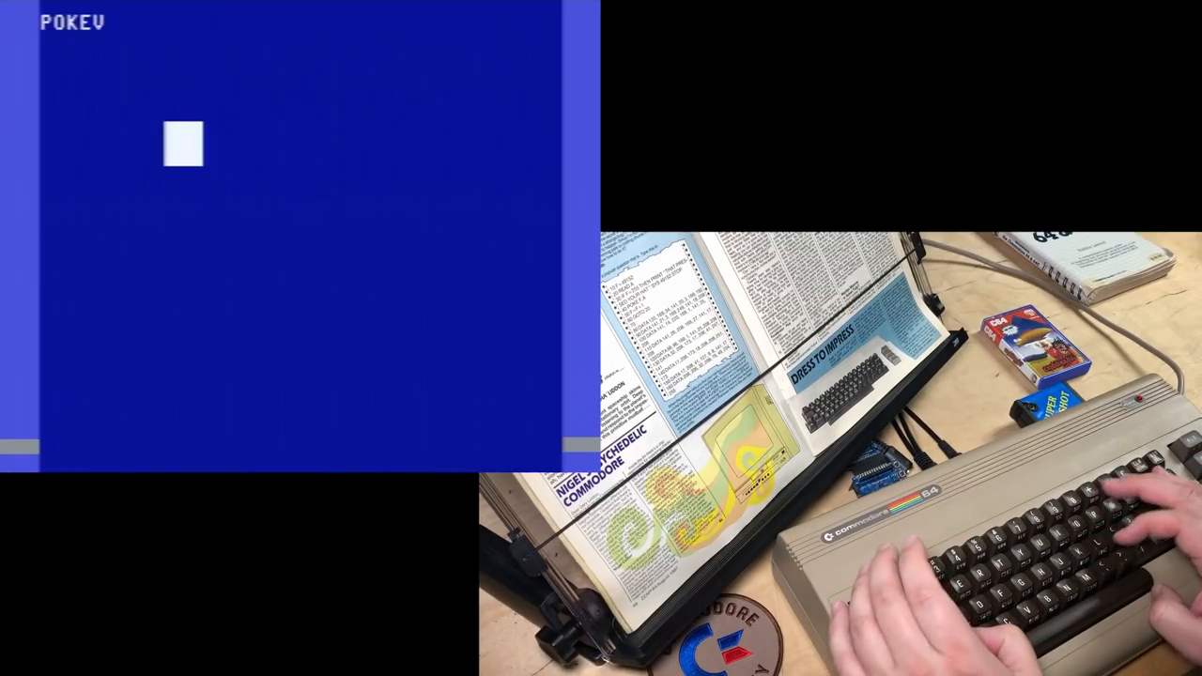
Set the sprite's vertical position with POKE V+1,0, pushing it to the border edge
text(+i,)
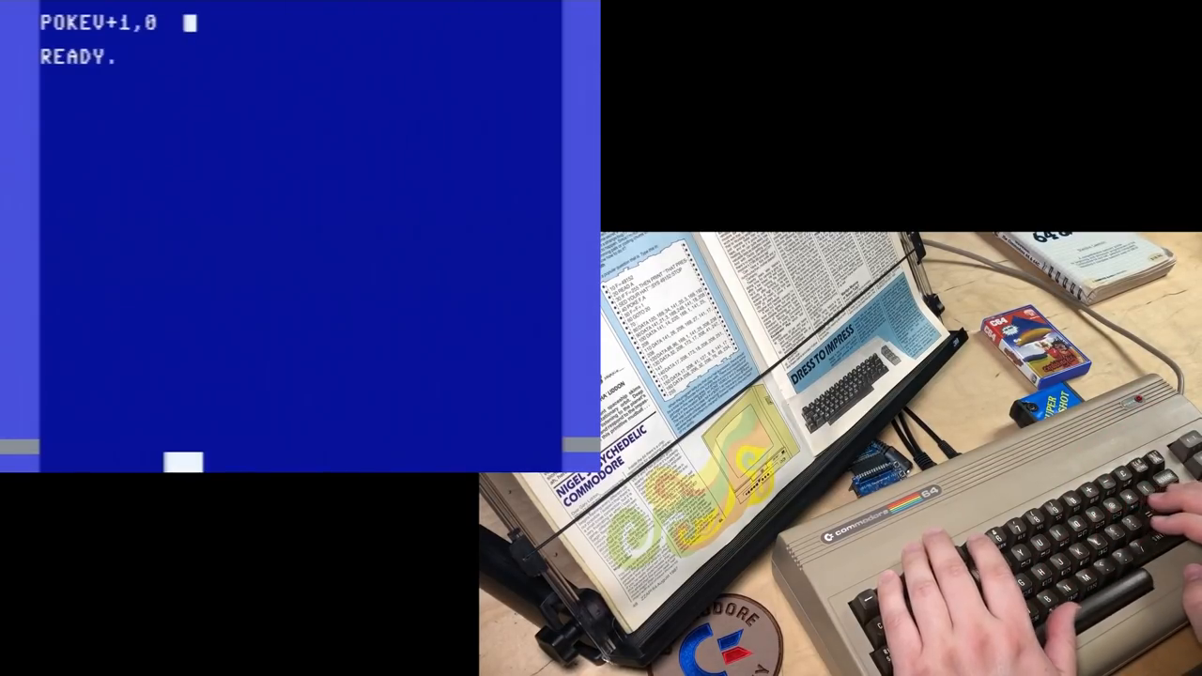
key(Return)
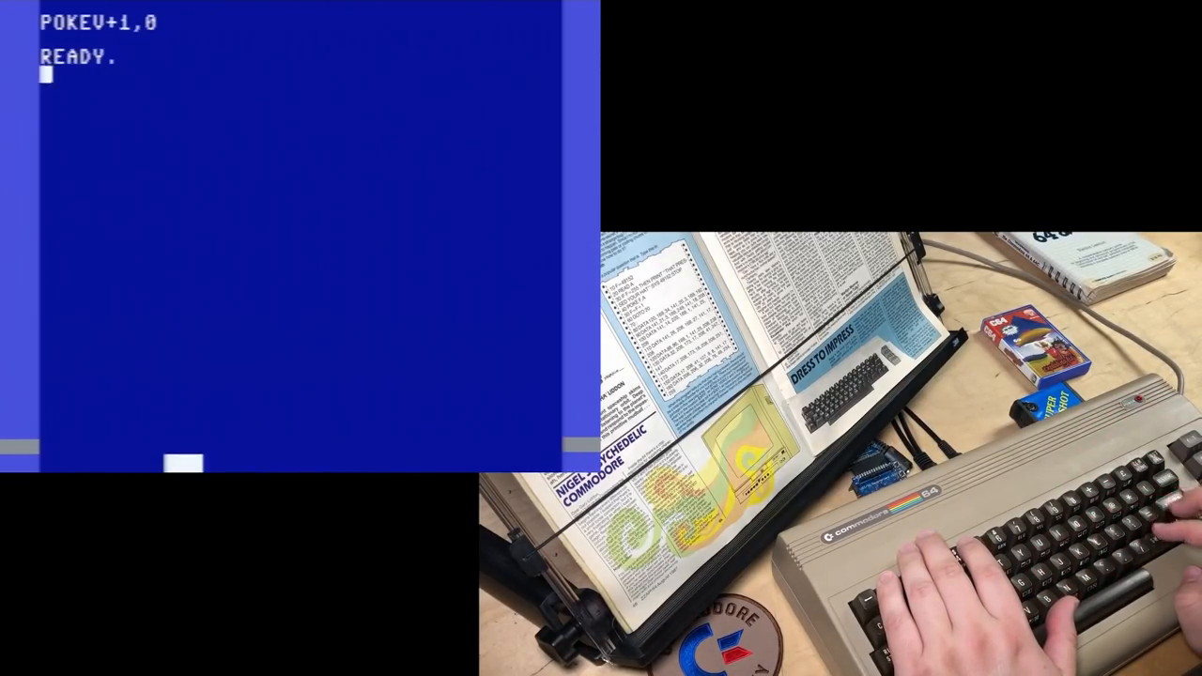
text(1)
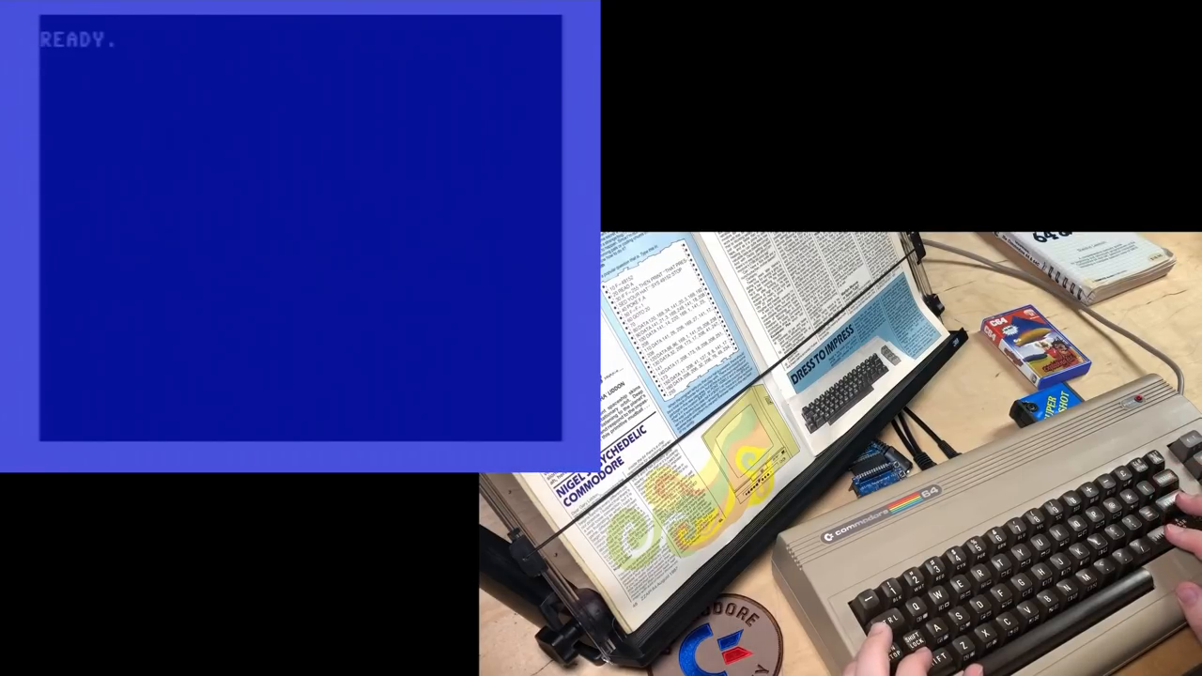
Enter the monitor, dump memory at C000, and begin a D C0 disassembly
key(enter)
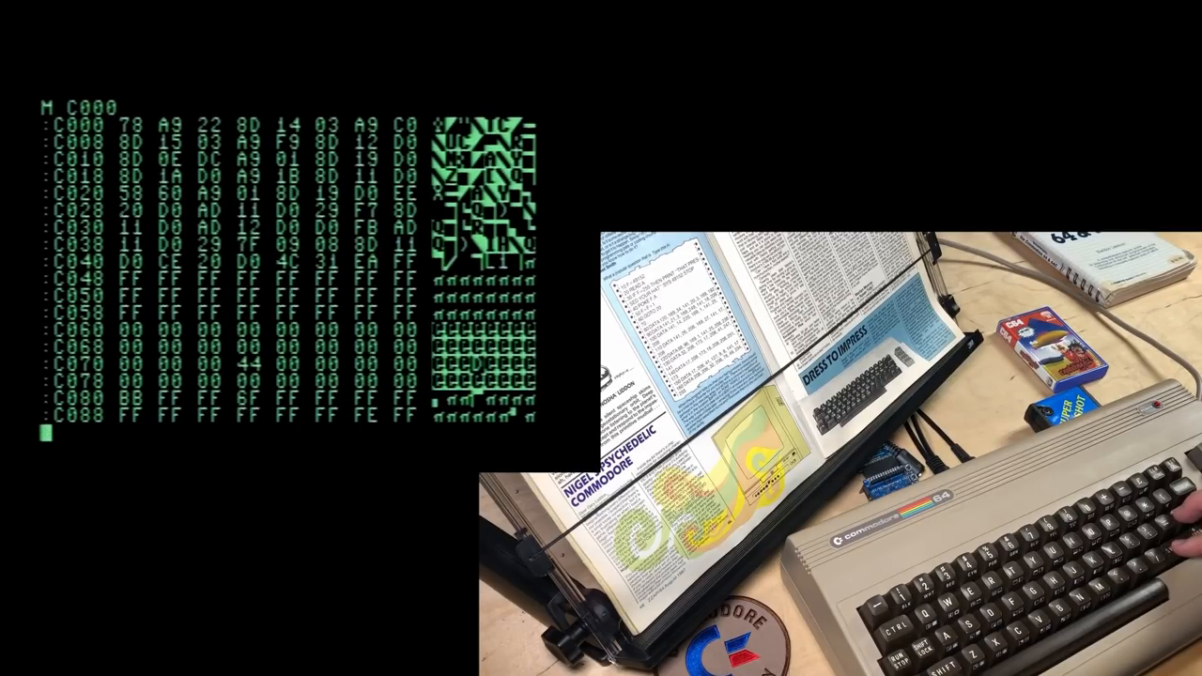
text(D C0)
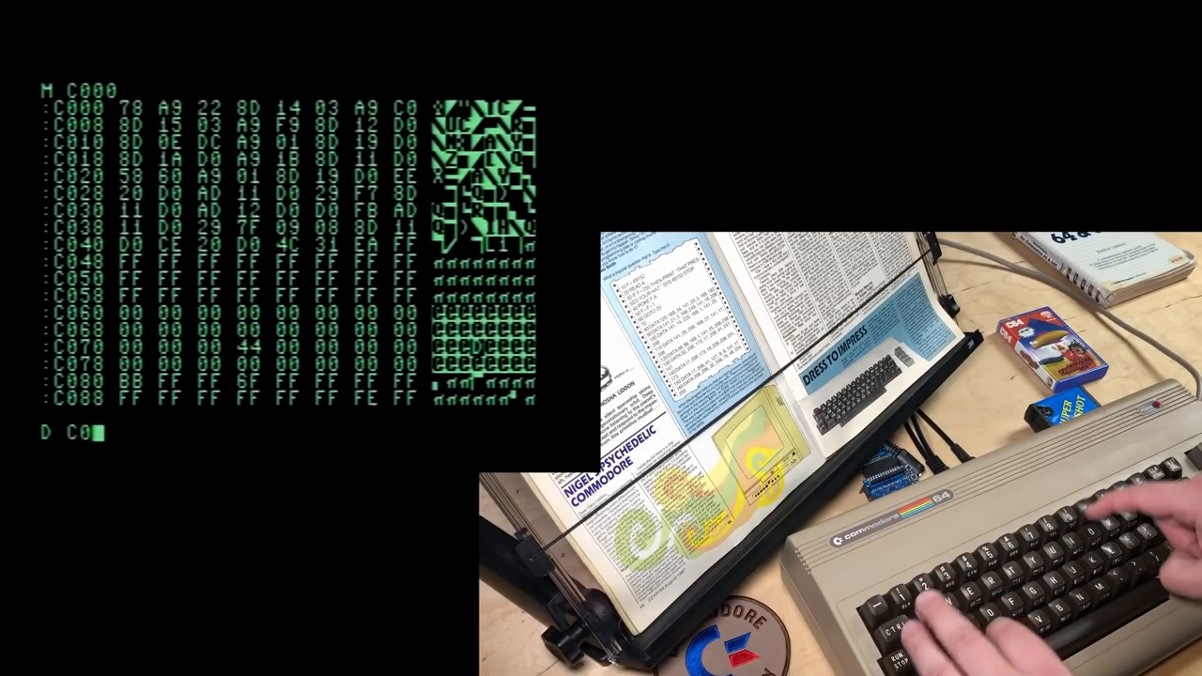
key(Return)
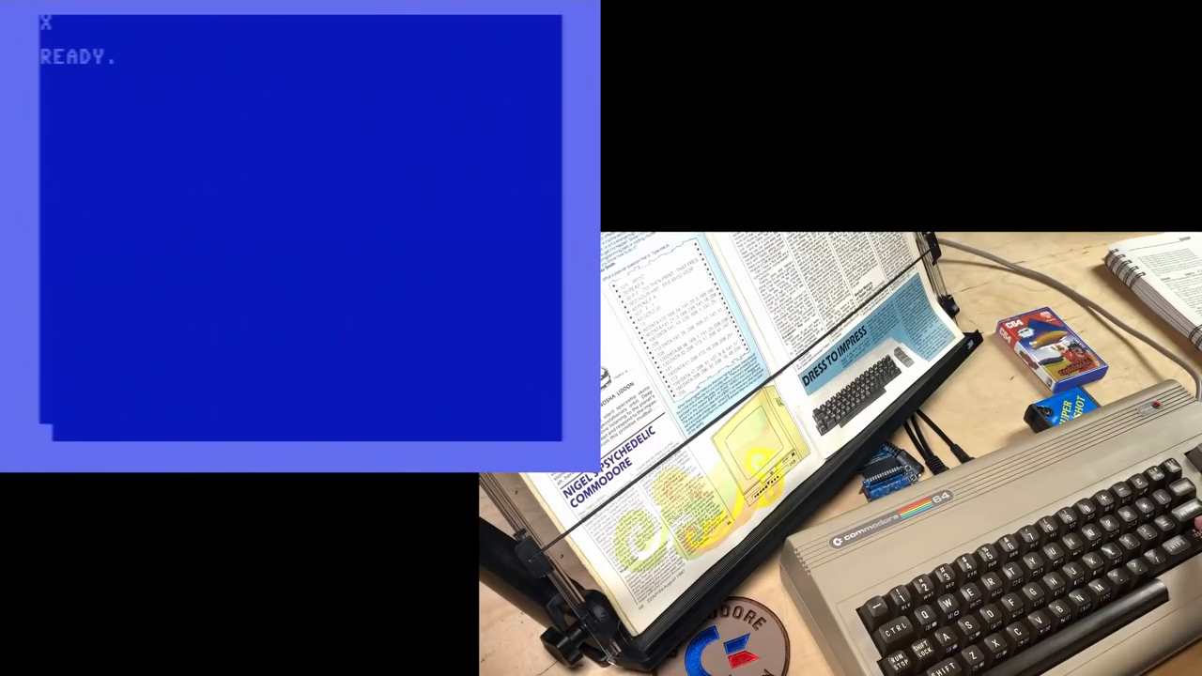
Put the letters ABCDEFG on the screen's bottom row
text(ABCD)
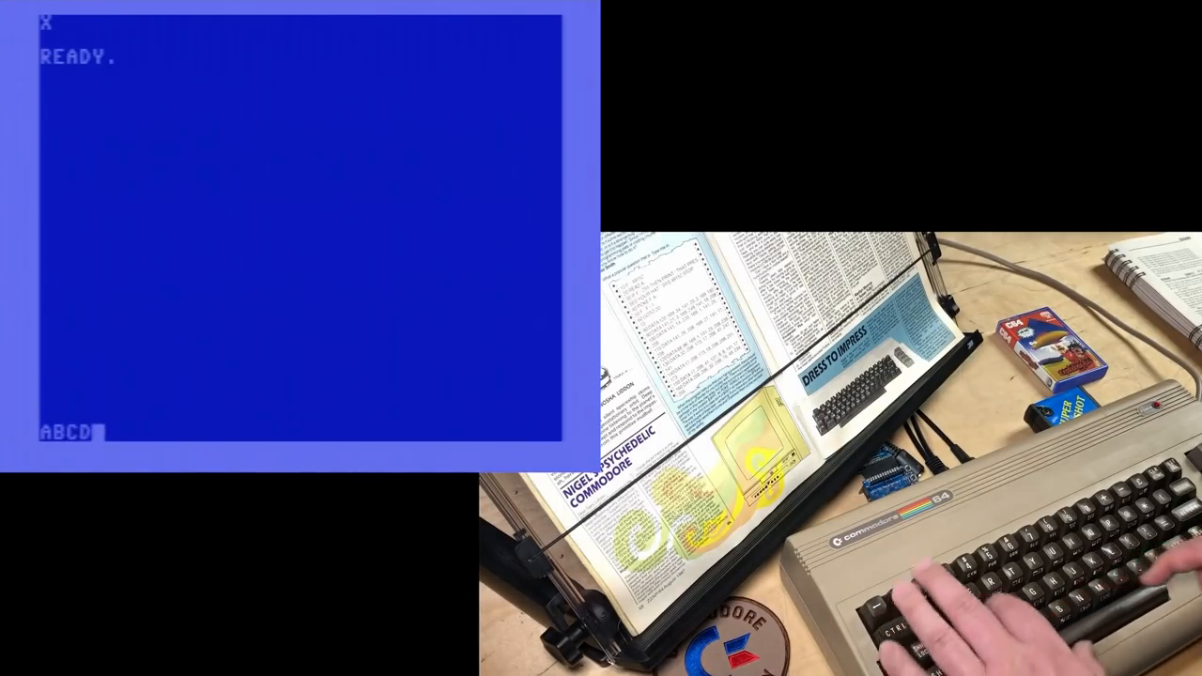
text(EFG)
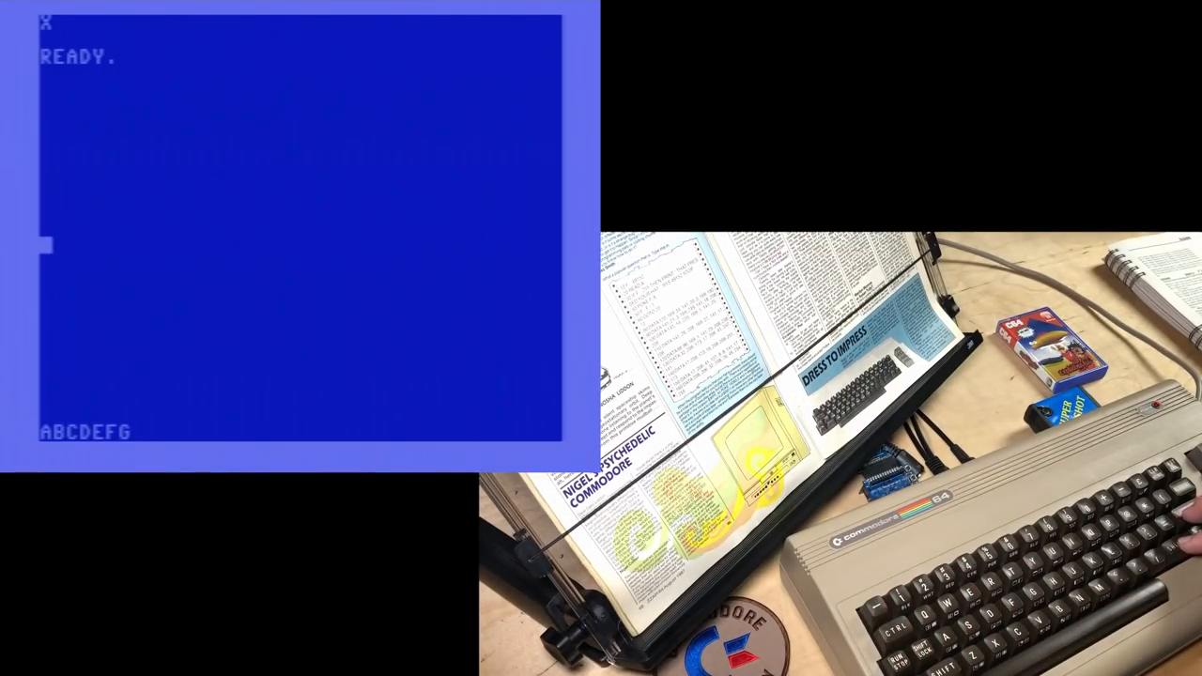
Execute POKE 53265,27, leaving the display at normal full height
text(POKE)
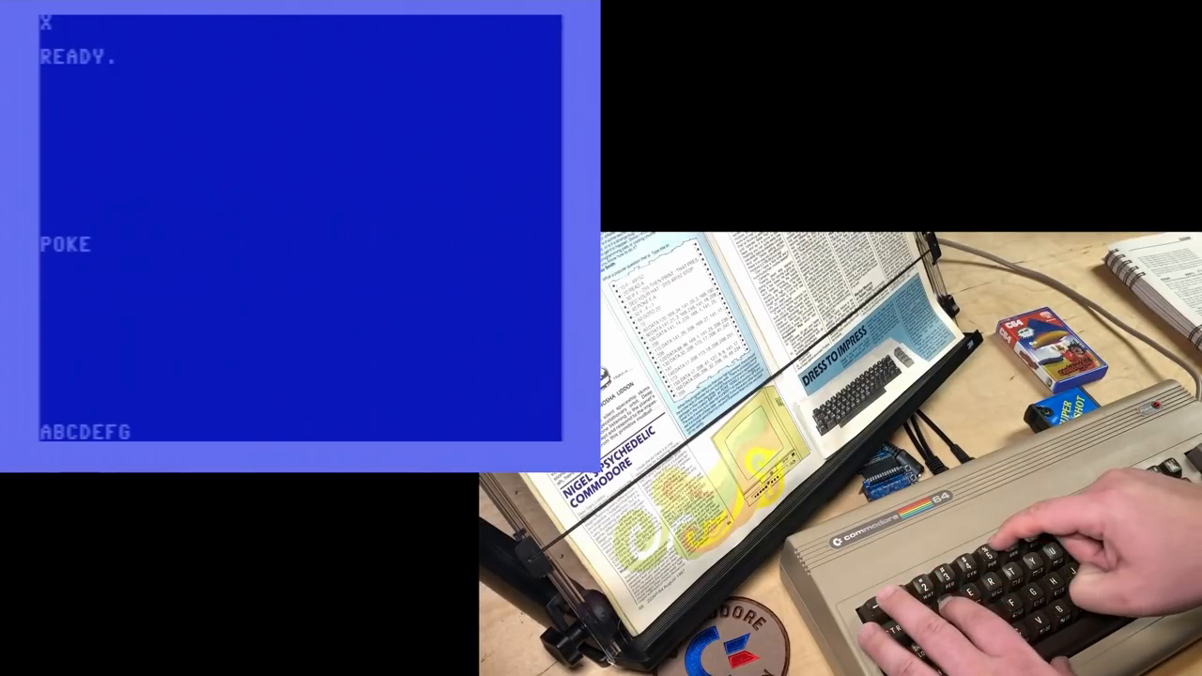
text(53265)
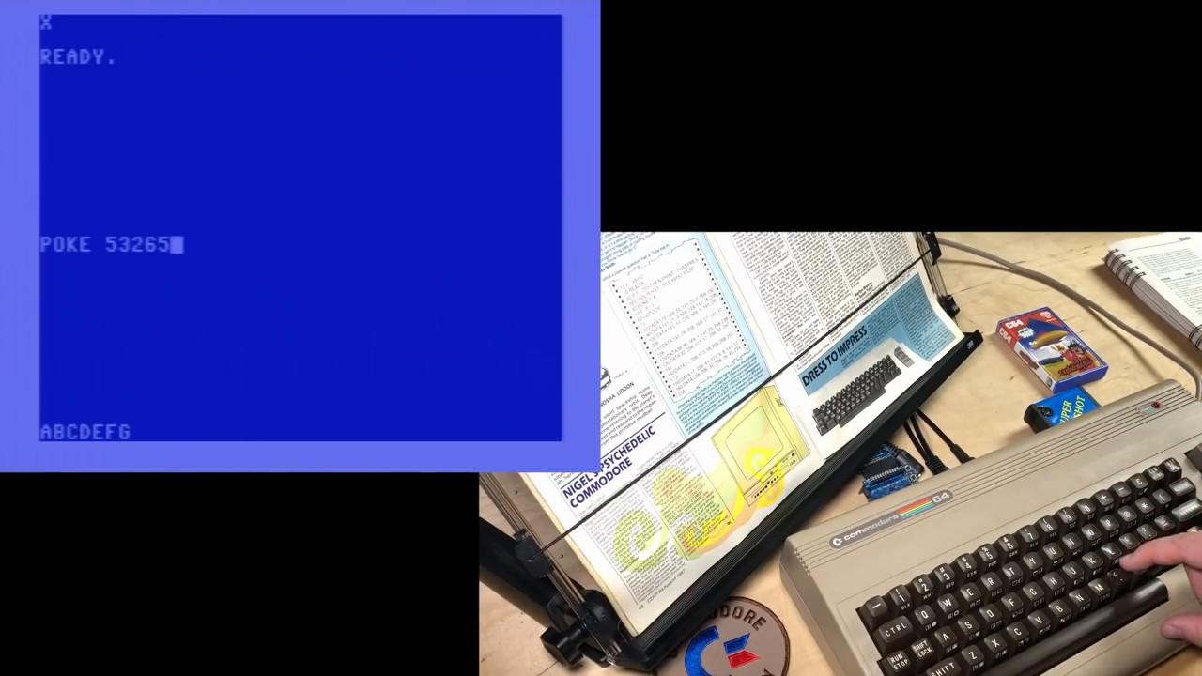
text(,27)
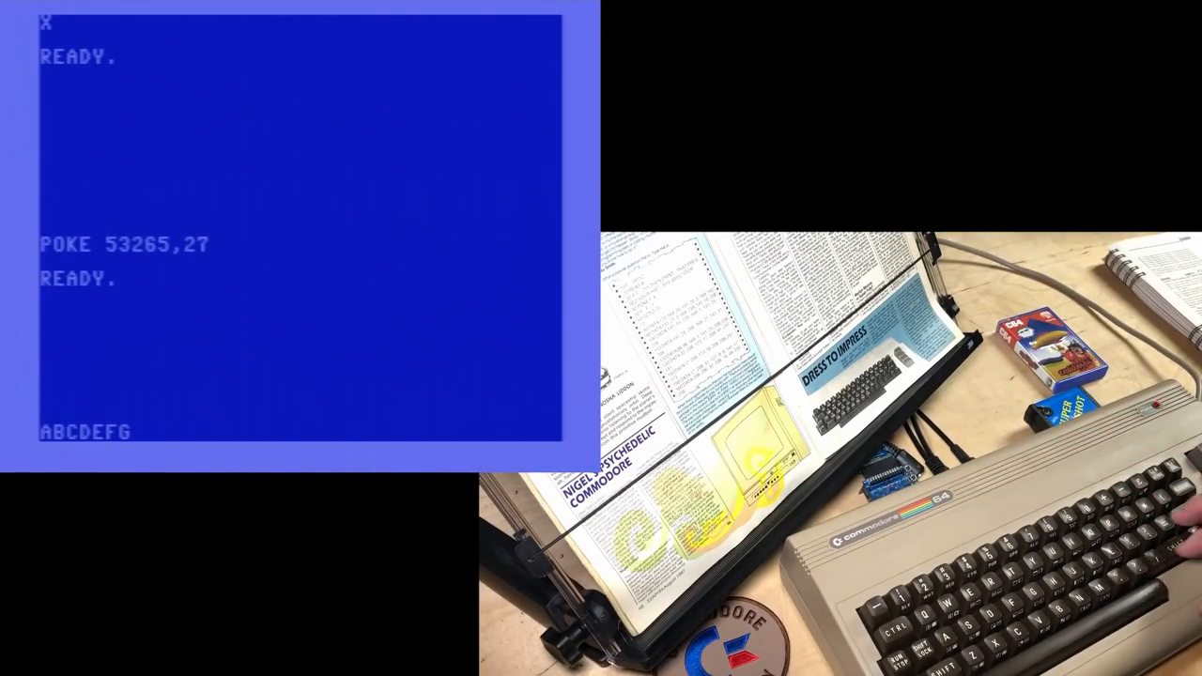
Edit the line to POKE 53265,27-8 to switch to 24-row mode
text(-8)
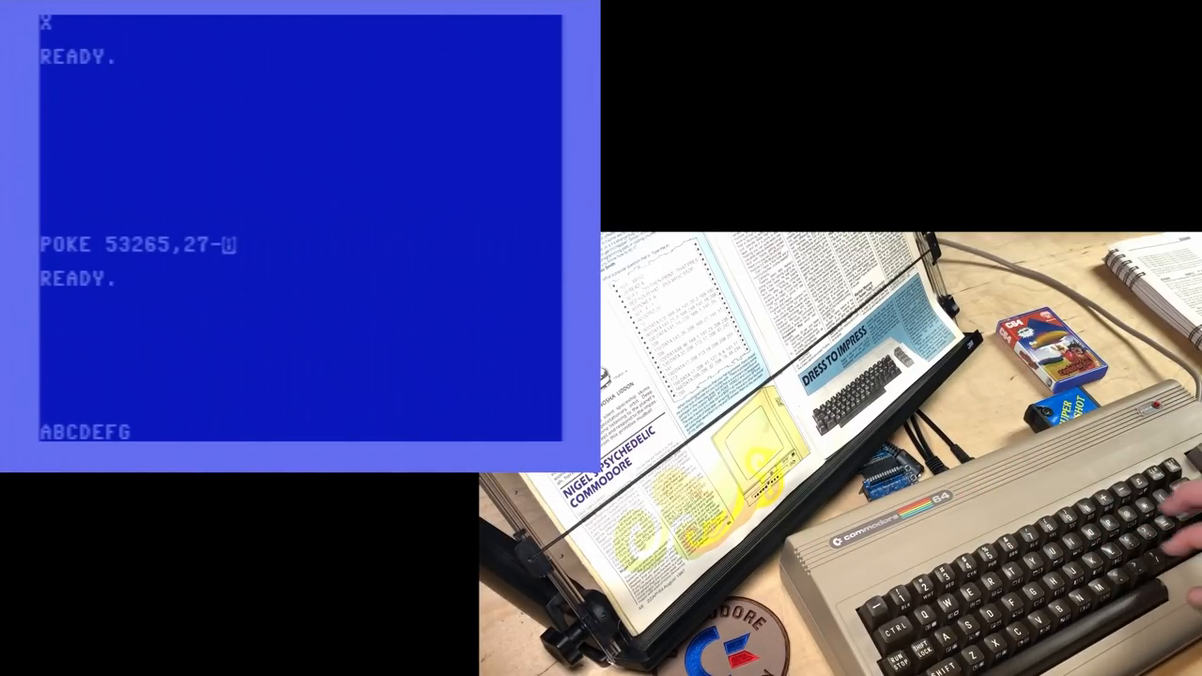
text(8)
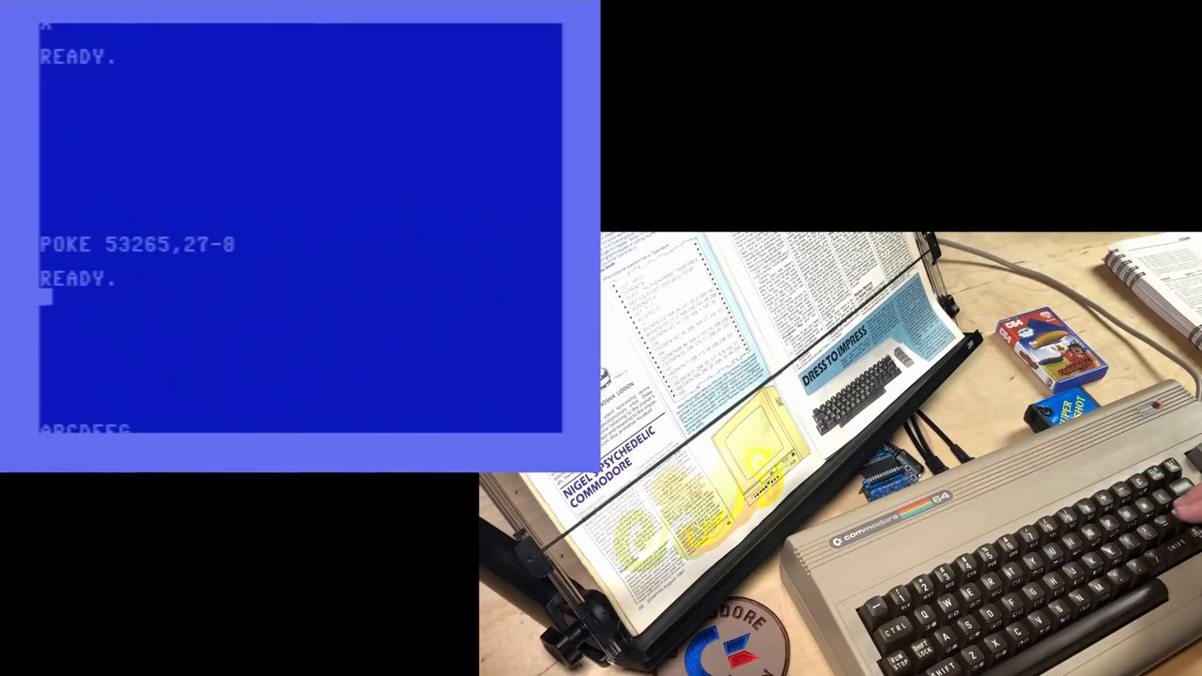